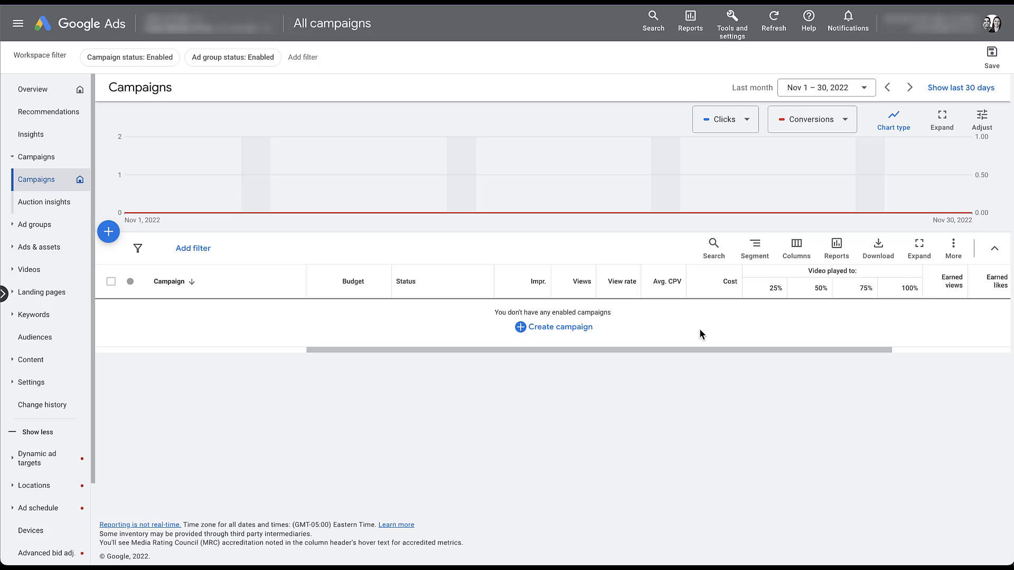
# Reach Audience manager from the Tools and settings overview under Shared Library
pyautogui.click(731, 21)
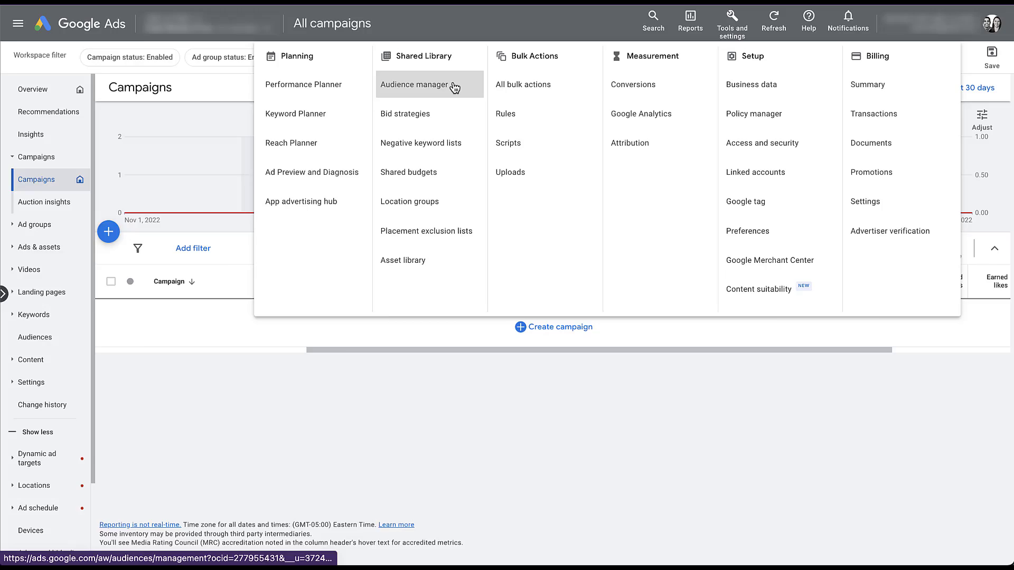
pyautogui.click(414, 85)
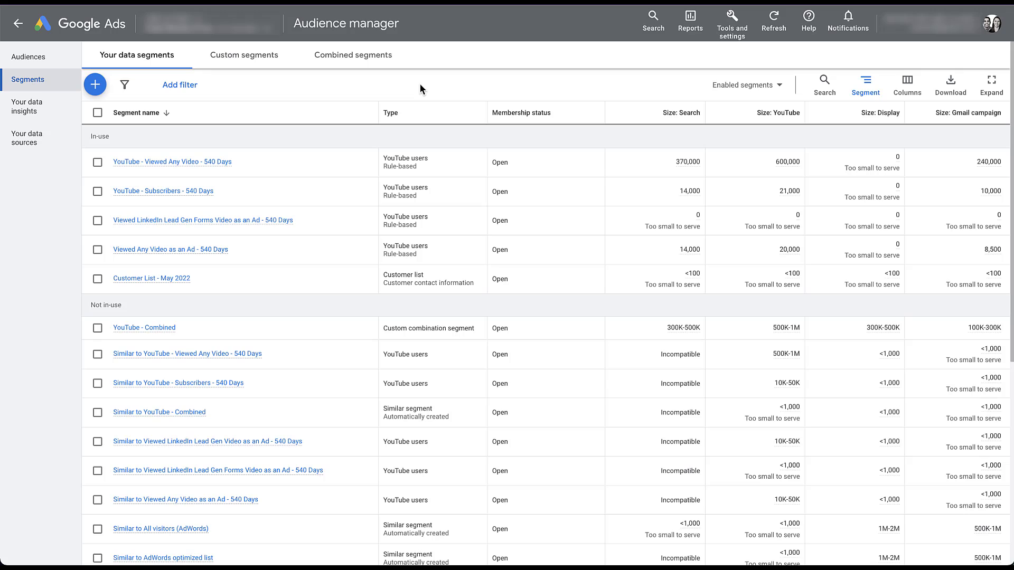
pyautogui.moveTo(95, 85)
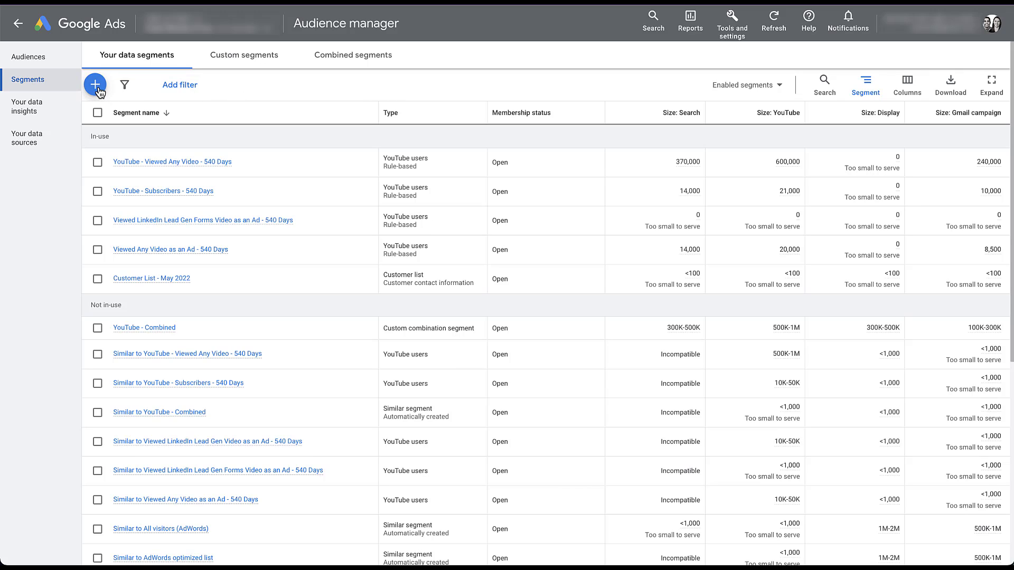
pyautogui.moveTo(94, 84)
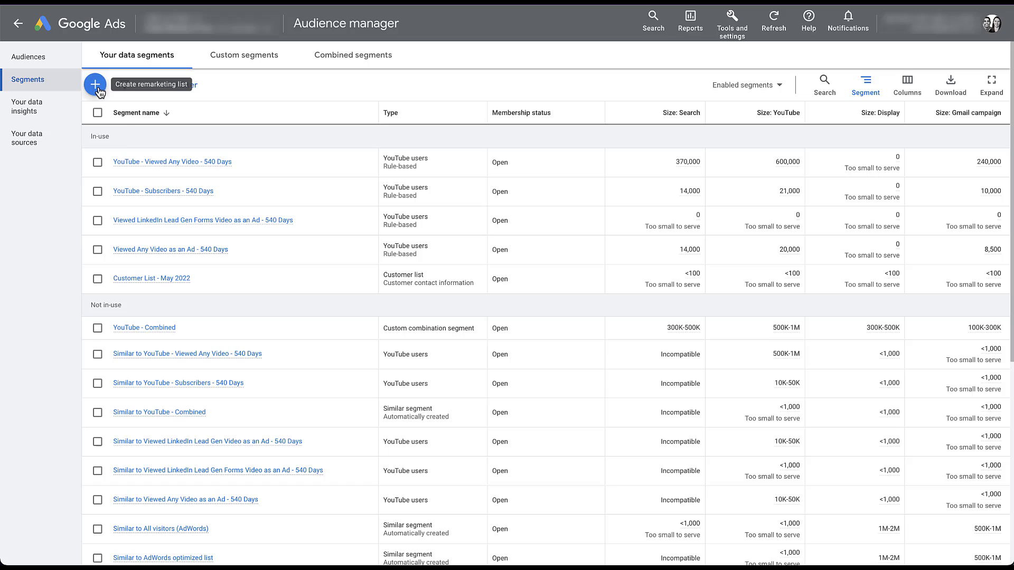
# Reveal the new-segment choices: website visitors, app users, YouTube users, customer list, custom combination
pyautogui.click(94, 84)
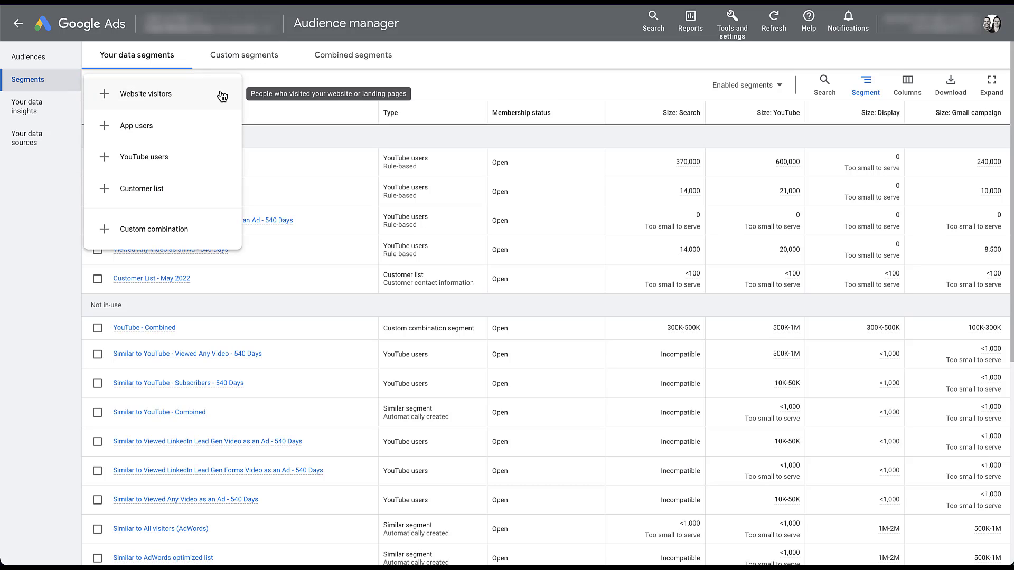
pyautogui.moveTo(226, 131)
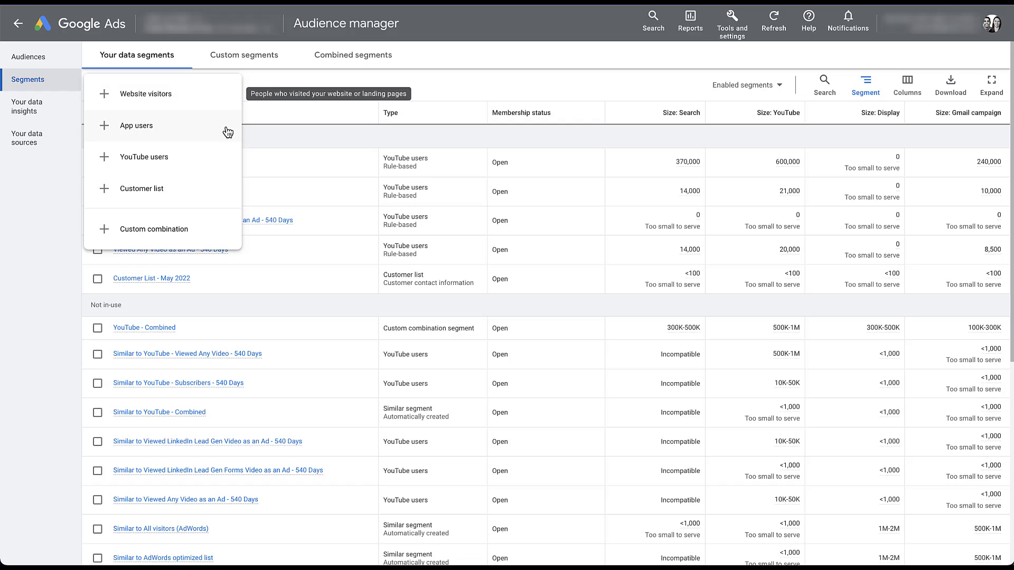
pyautogui.moveTo(229, 161)
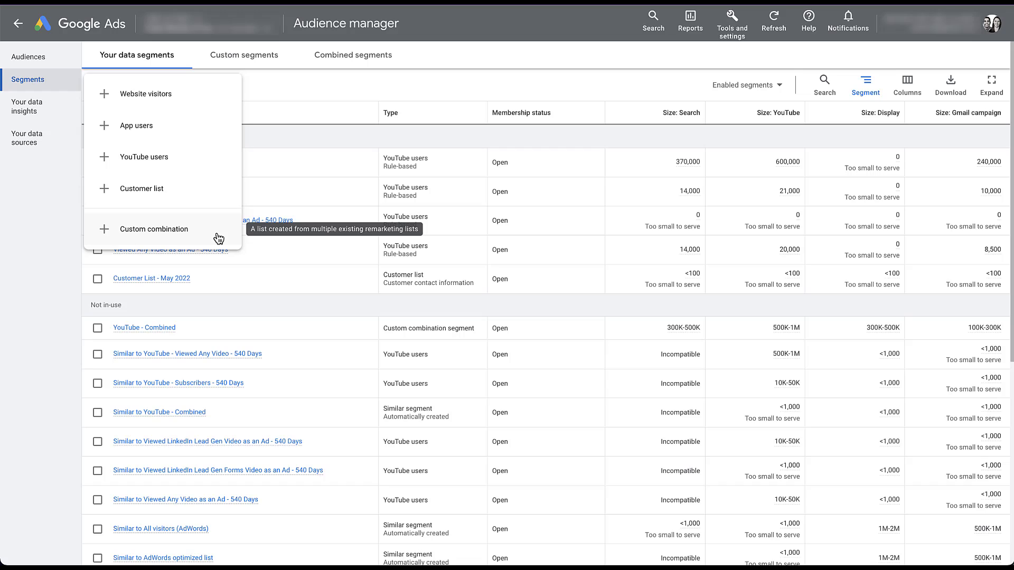
pyautogui.moveTo(216, 196)
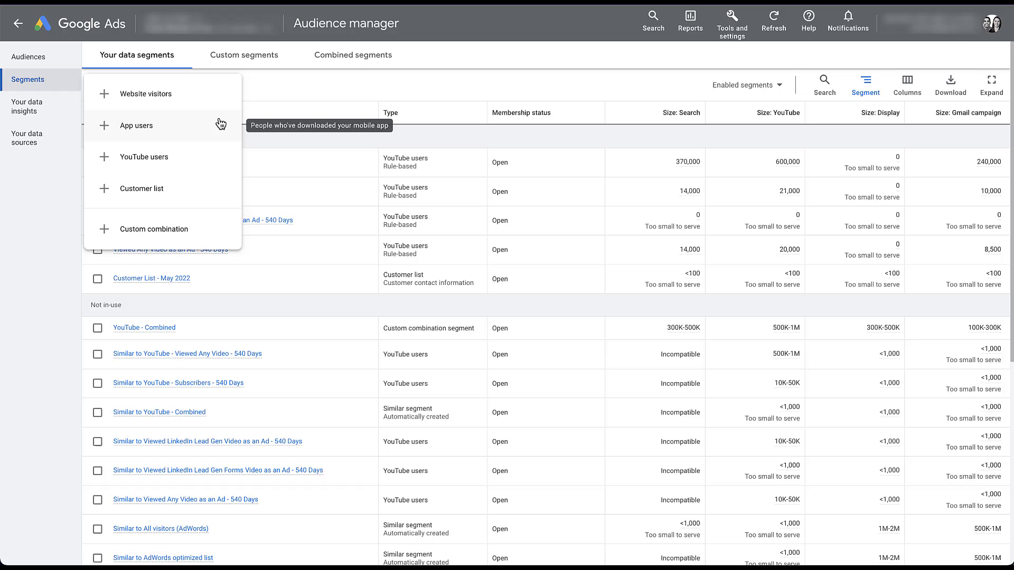
pyautogui.click(136, 125)
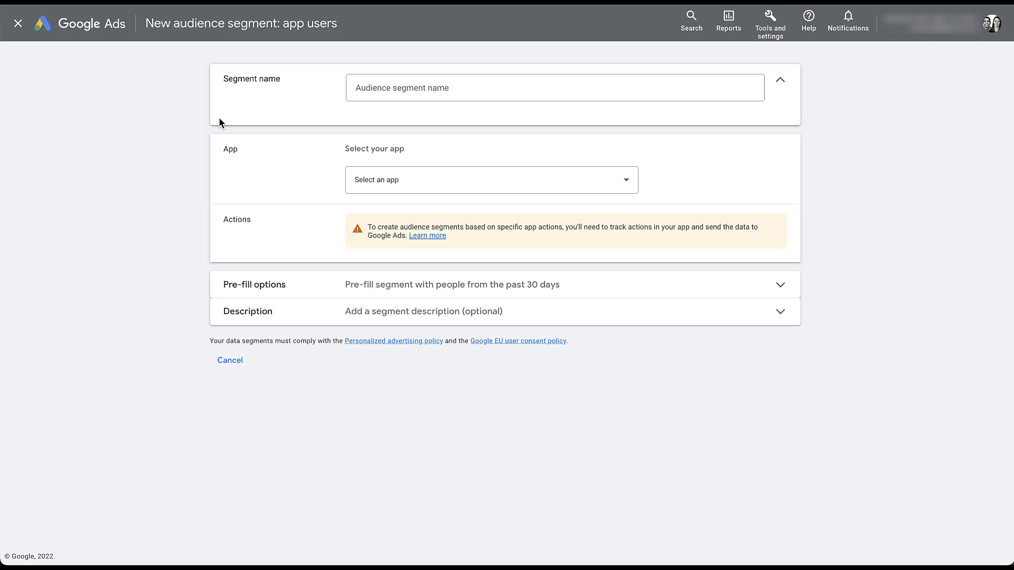
pyautogui.click(491, 179)
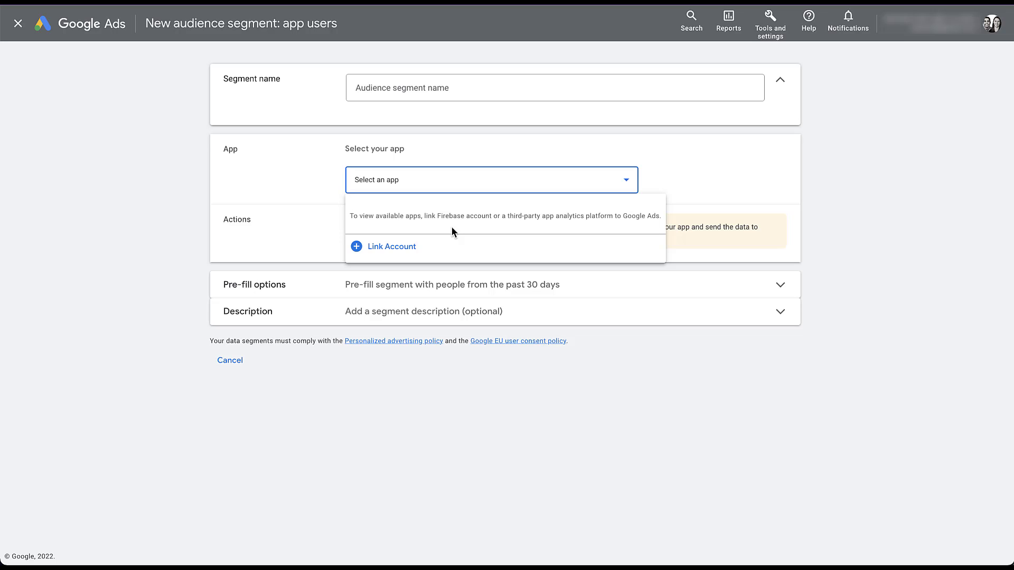
pyautogui.moveTo(274, 362)
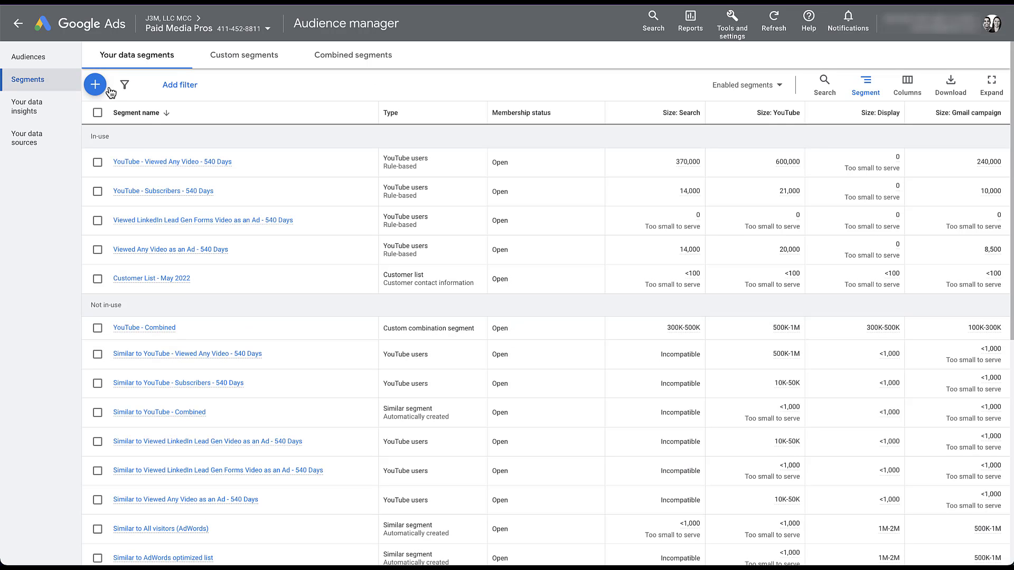
pyautogui.click(94, 84)
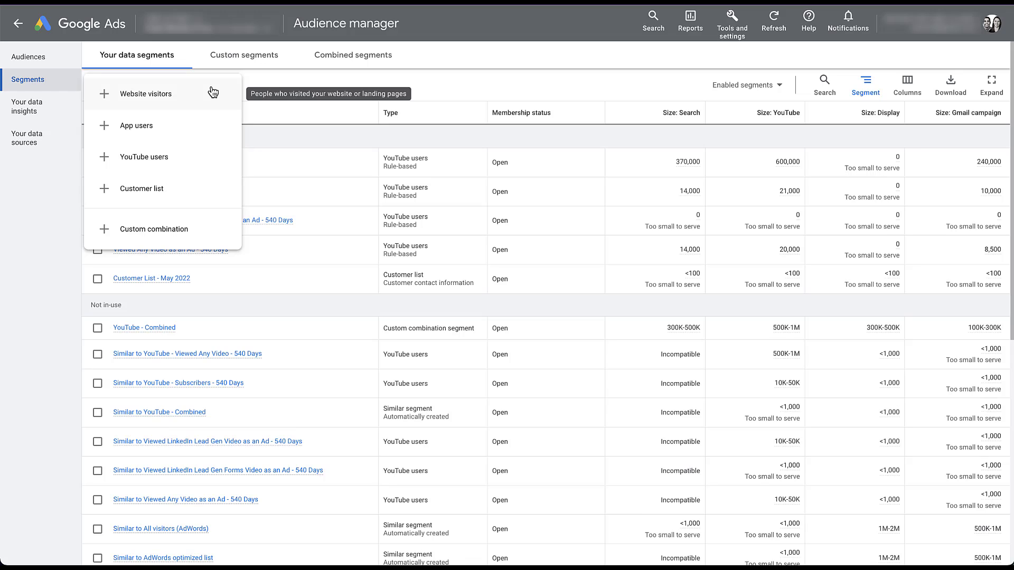
# Draft a website-visitors segment based on pages with specific tags, then abandon it for Tools and settings
pyautogui.click(146, 93)
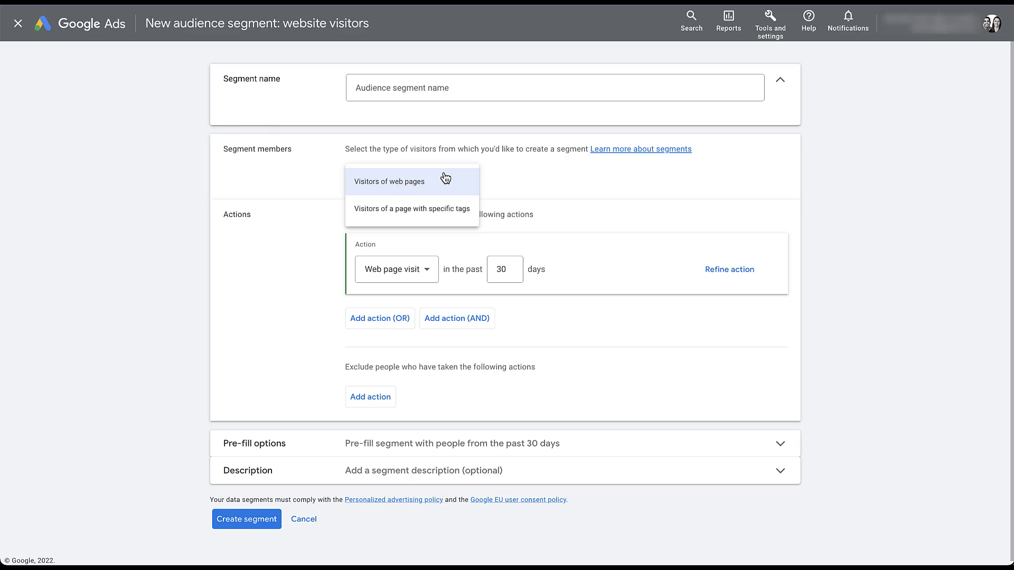
pyautogui.moveTo(458, 215)
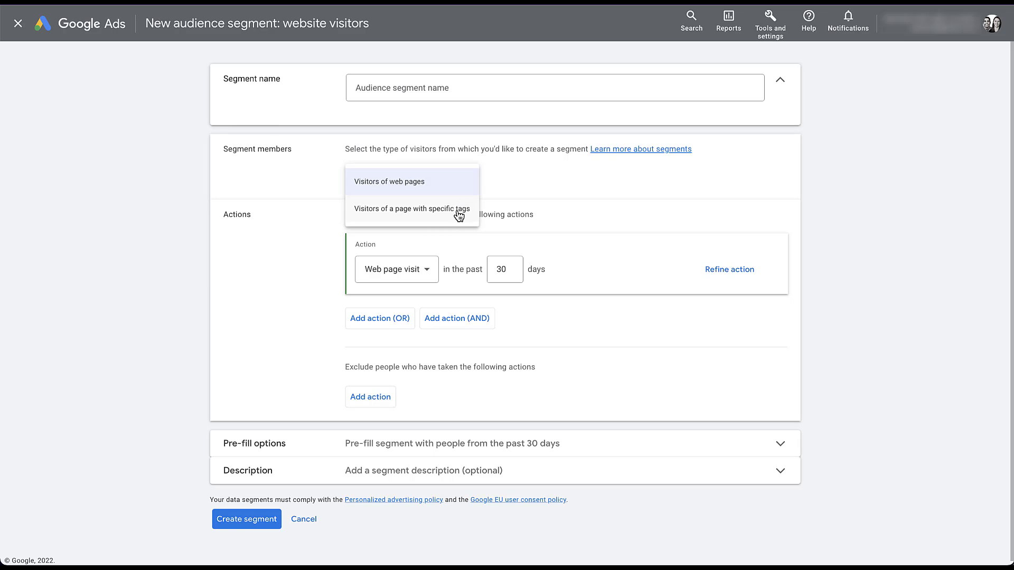
pyautogui.click(411, 208)
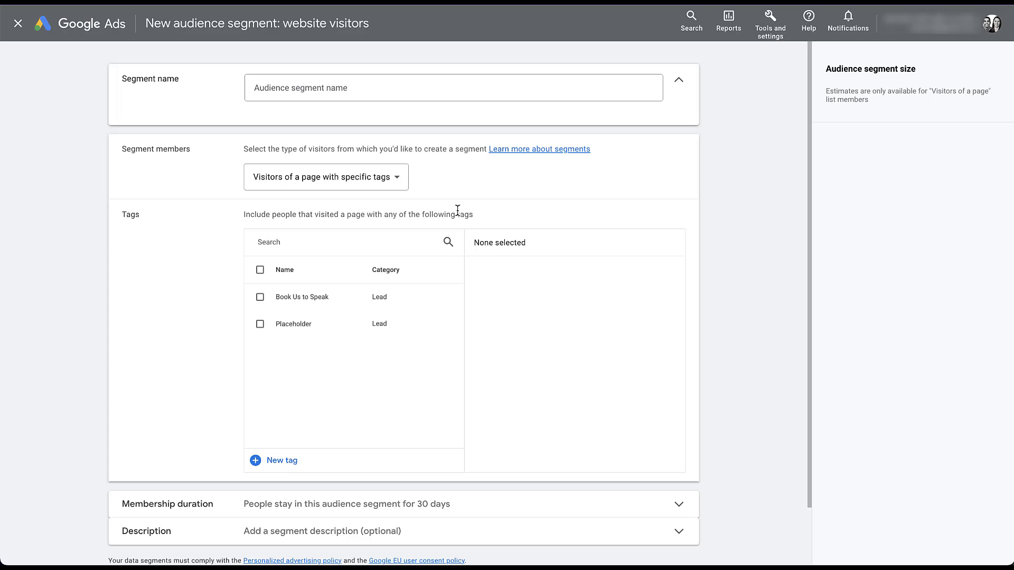
pyautogui.moveTo(305, 439)
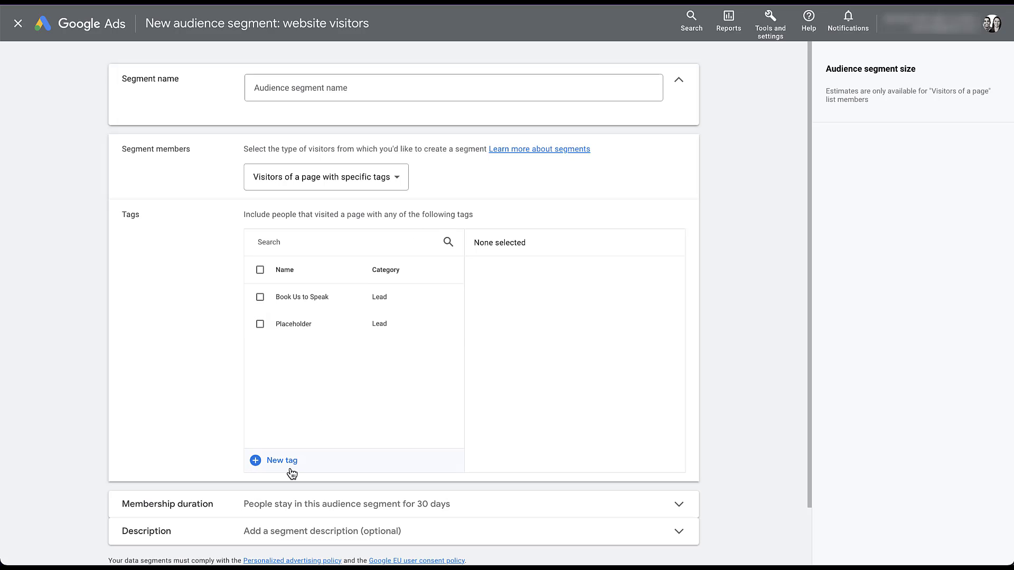
pyautogui.moveTo(628, 247)
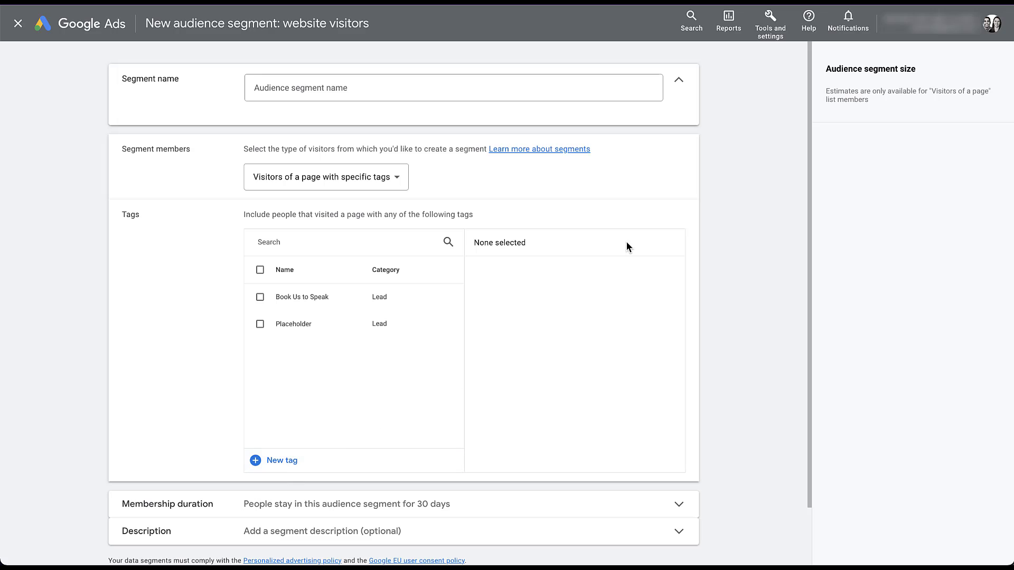
pyautogui.click(770, 23)
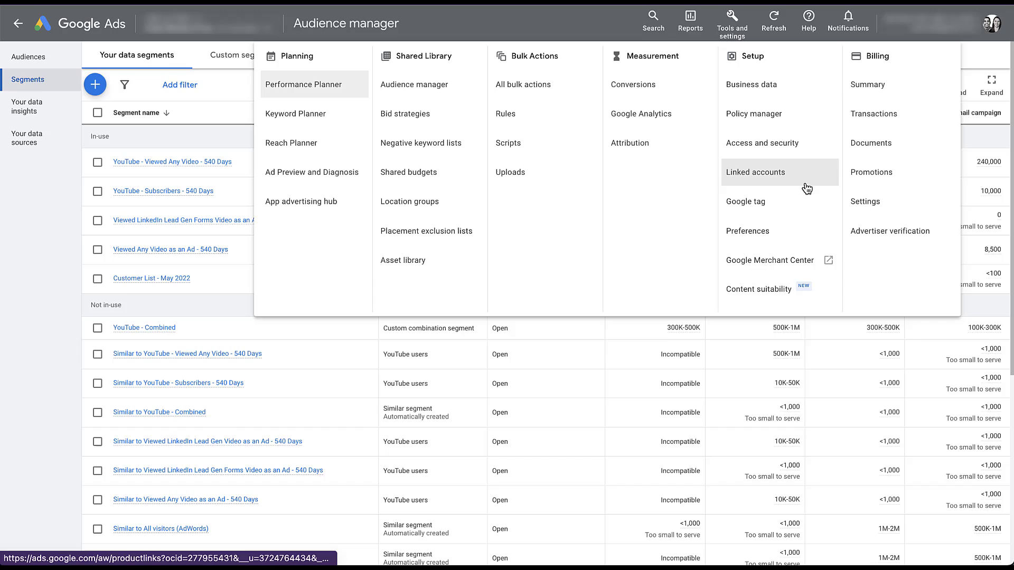
# Review the Linked accounts page showing Analytics, HubSpot, Search Console and YouTube links
pyautogui.click(755, 172)
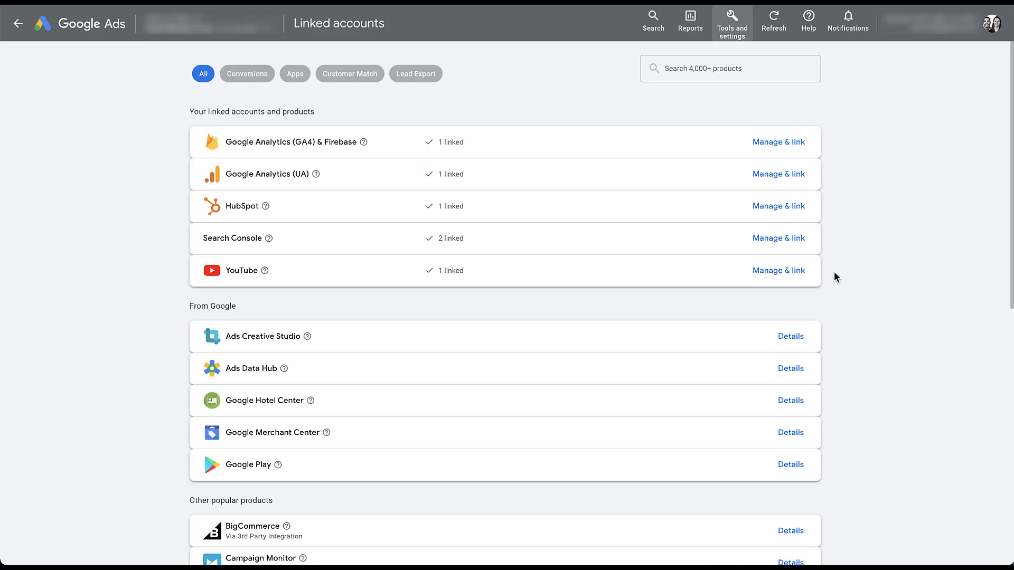
pyautogui.moveTo(842, 323)
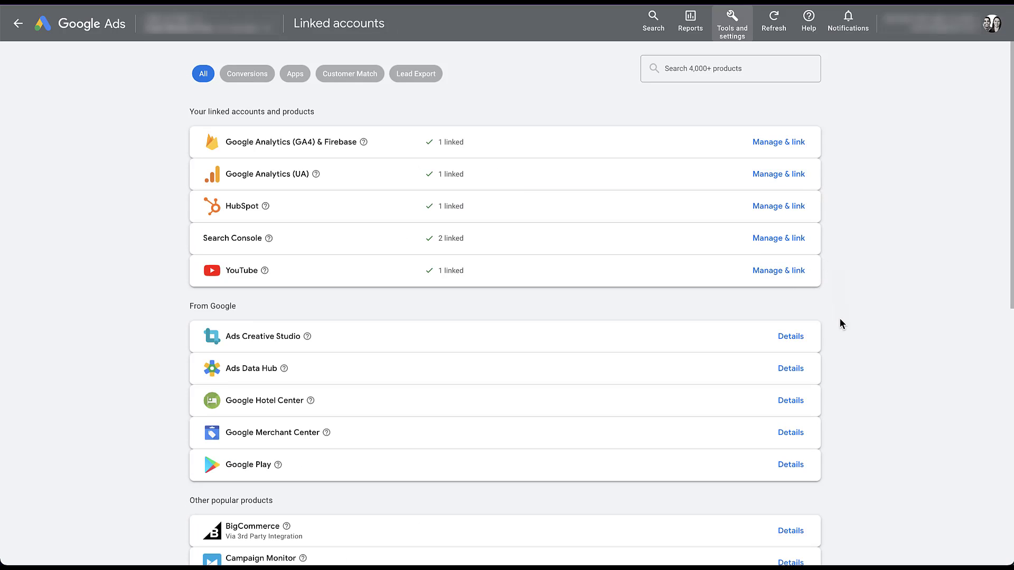
pyautogui.moveTo(841, 328)
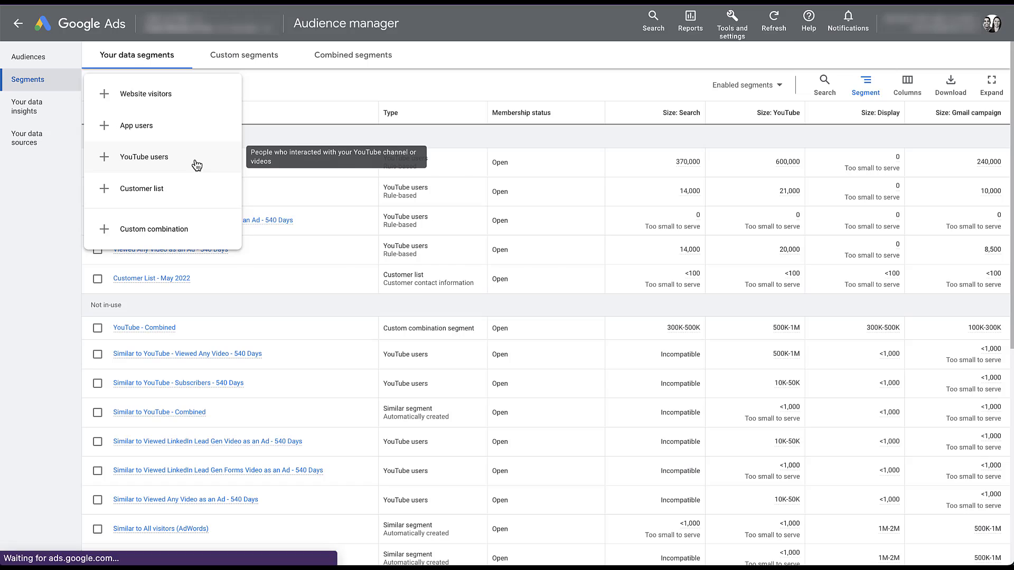
# Begin a new YouTube users audience segment form
pyautogui.click(145, 157)
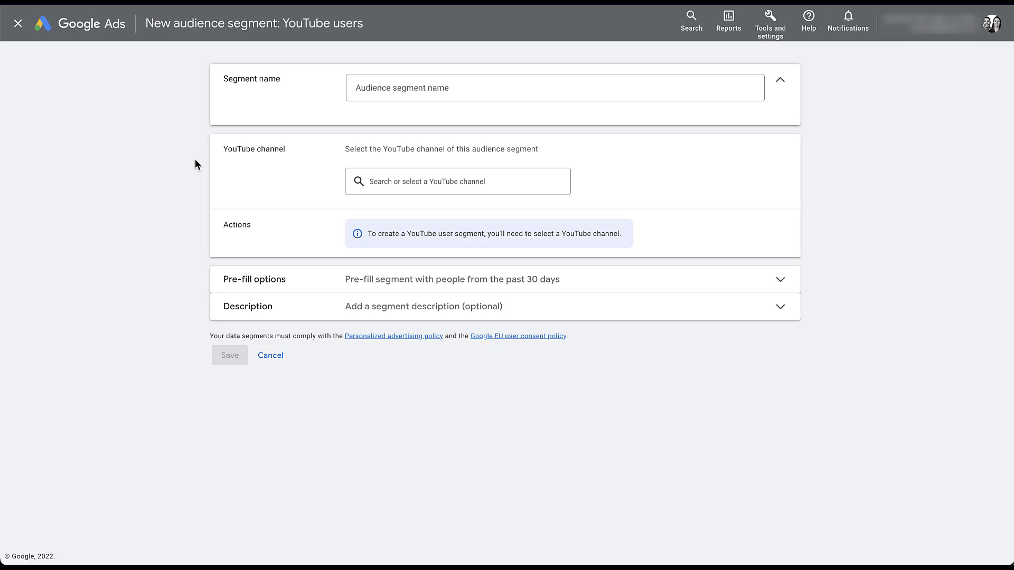
# Name the segment 'YT - Video Viewers - P7D' and assign the Paid Media Pros channel
pyautogui.write('YT - Video Viewers - P7D')
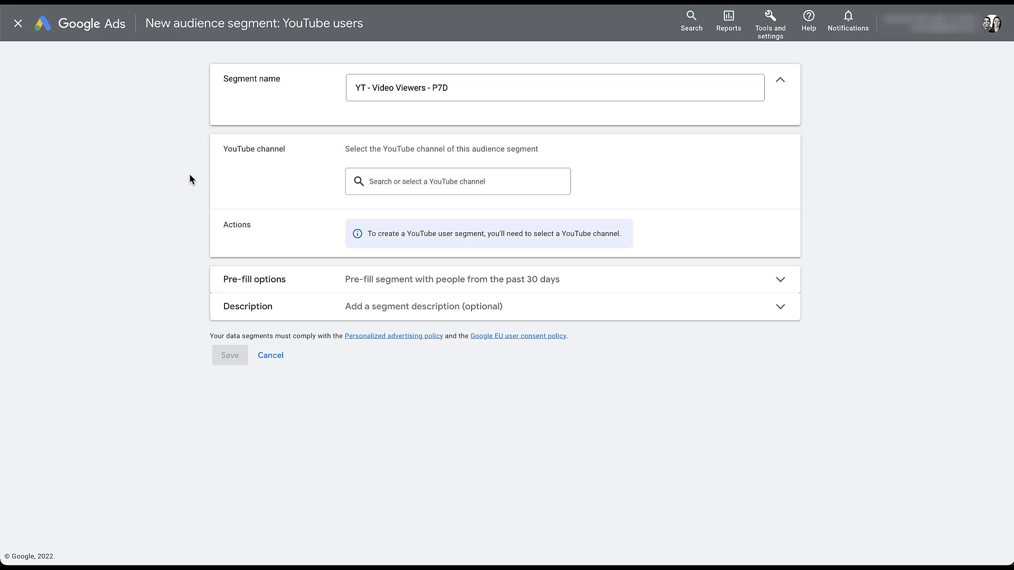
pyautogui.click(458, 180)
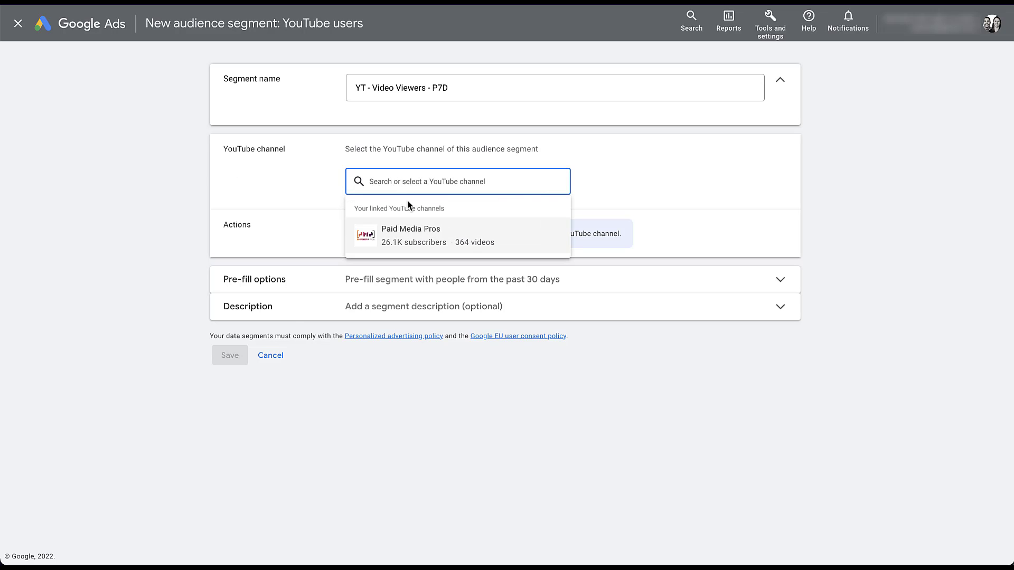
pyautogui.click(410, 235)
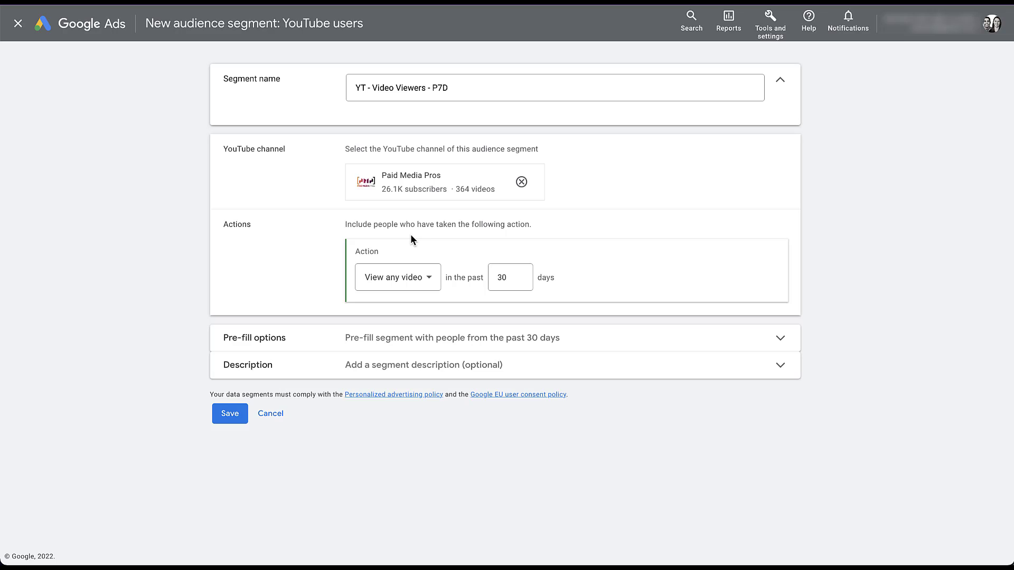
# Set the View any video lookback to 7 days and save the segment
pyautogui.click(510, 277)
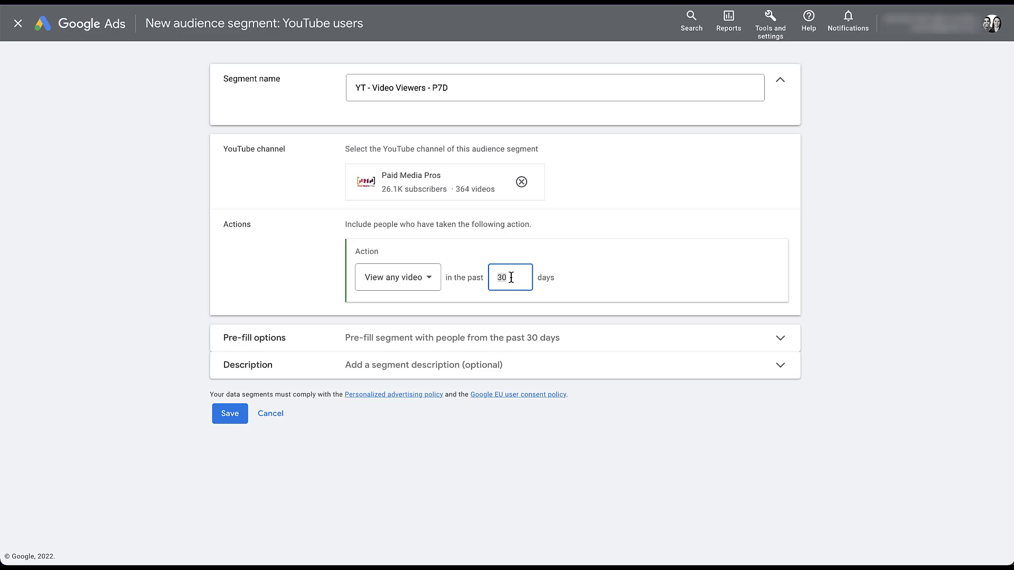
pyautogui.write('7')
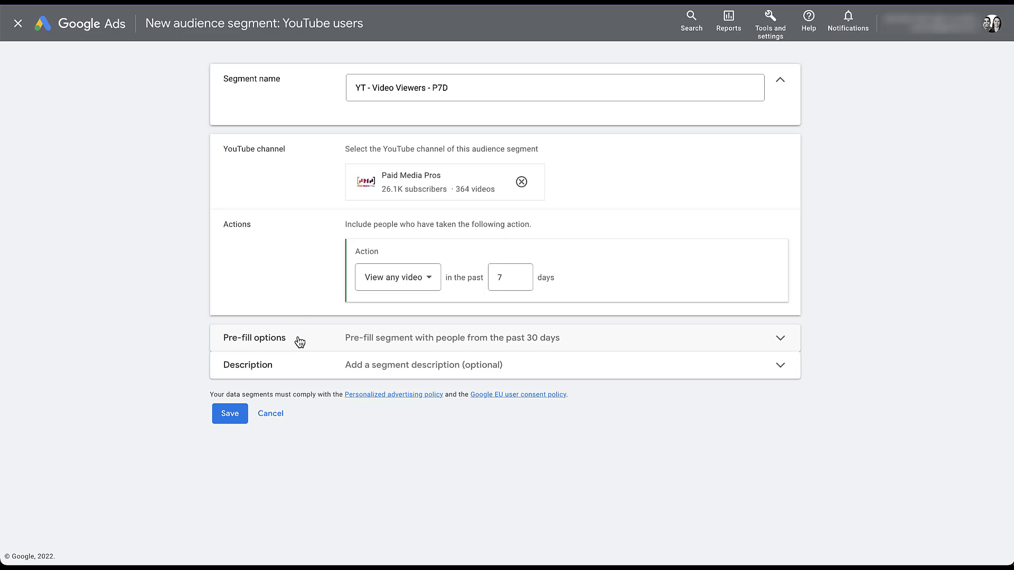
pyautogui.moveTo(294, 368)
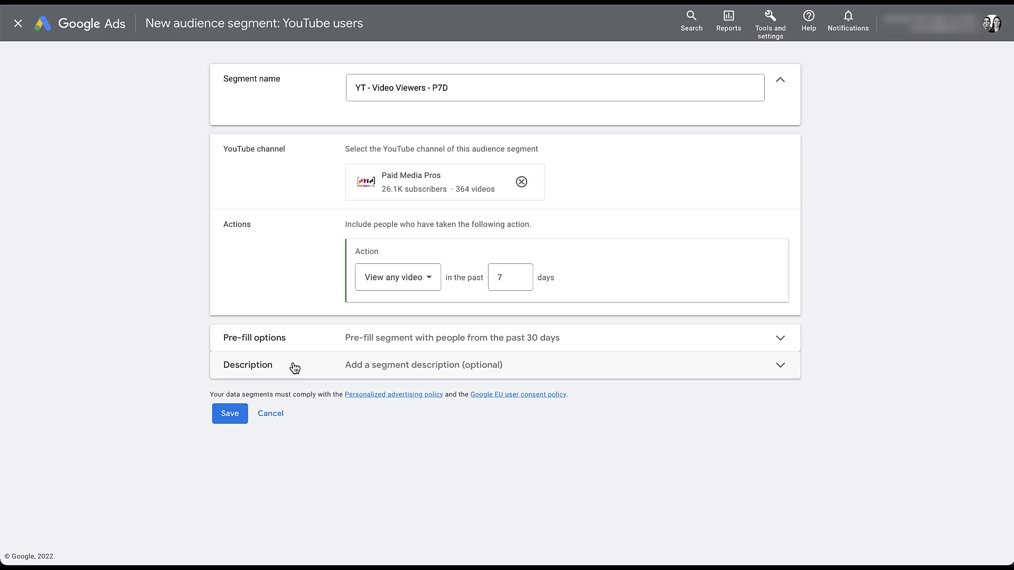
pyautogui.click(229, 413)
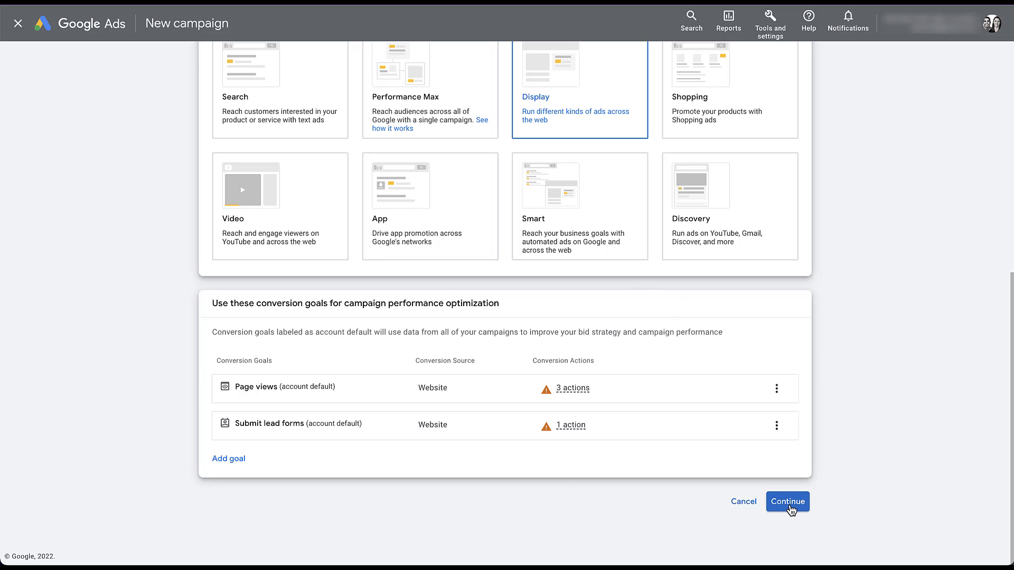
# Continue the Display campaign setup and start a new campaign rather than the saved draft
pyautogui.scroll(-3)
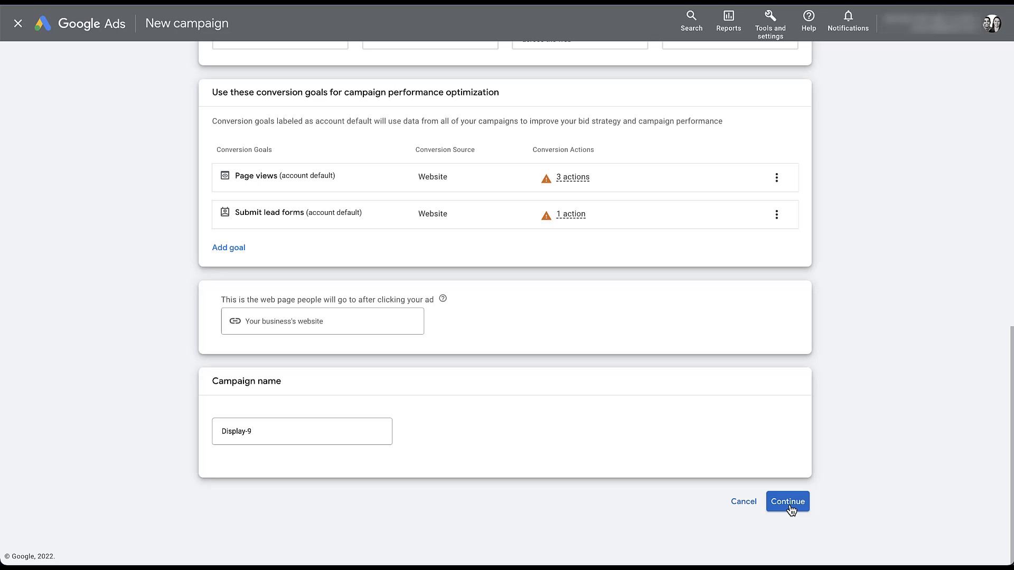
pyautogui.click(787, 501)
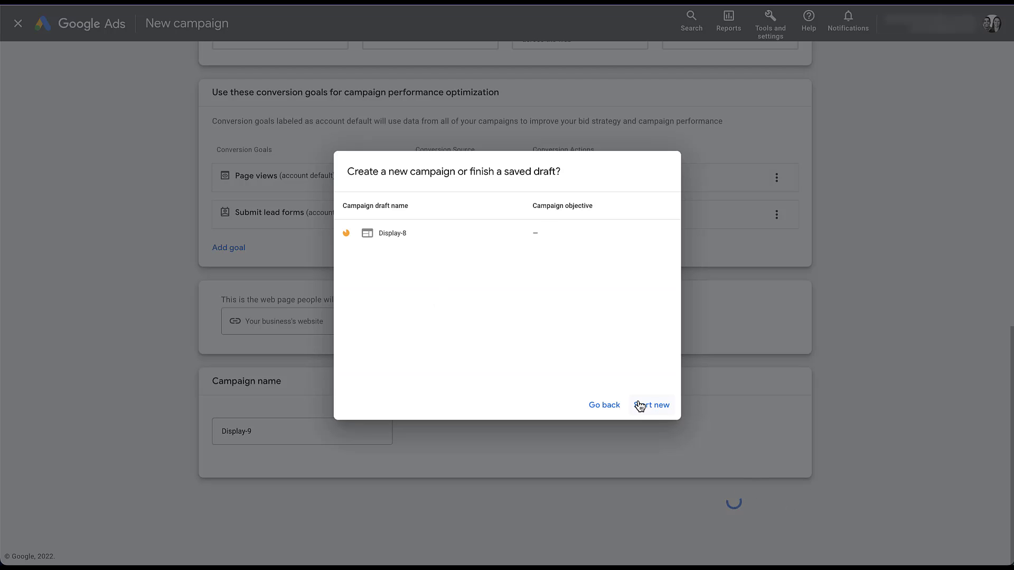
pyautogui.click(652, 405)
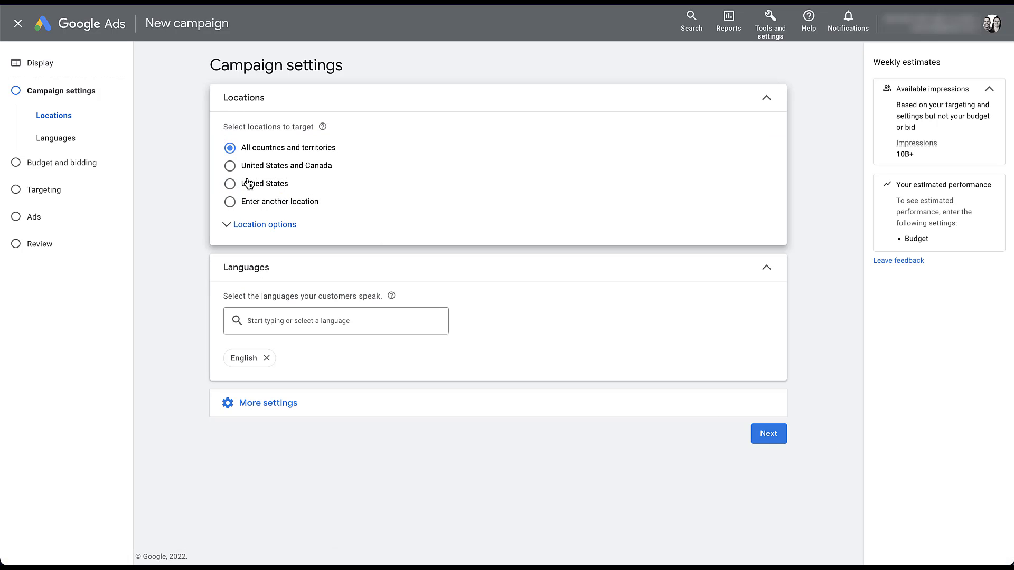
# Target only the United States and advance past the campaign settings
pyautogui.click(229, 184)
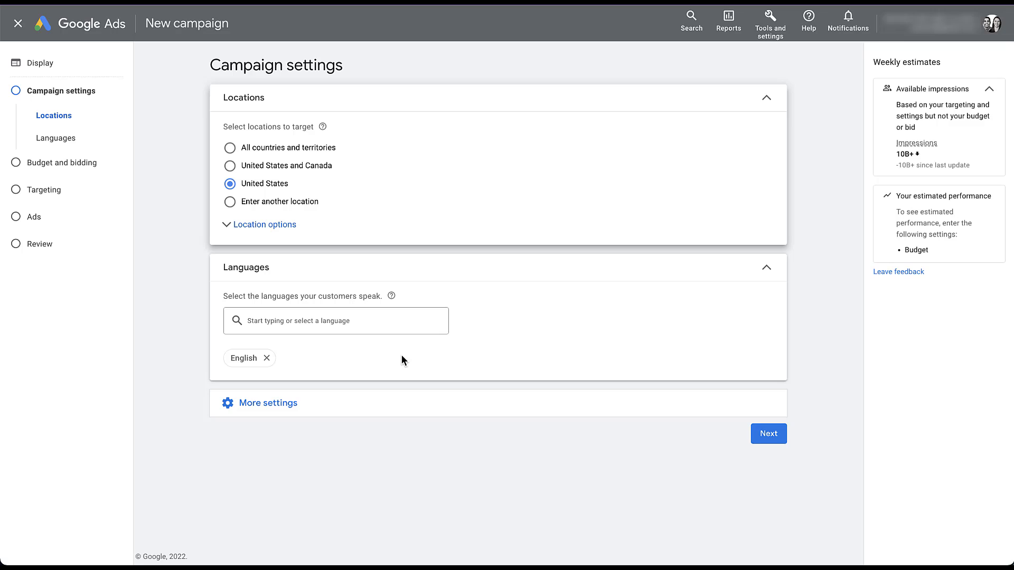
pyautogui.click(267, 403)
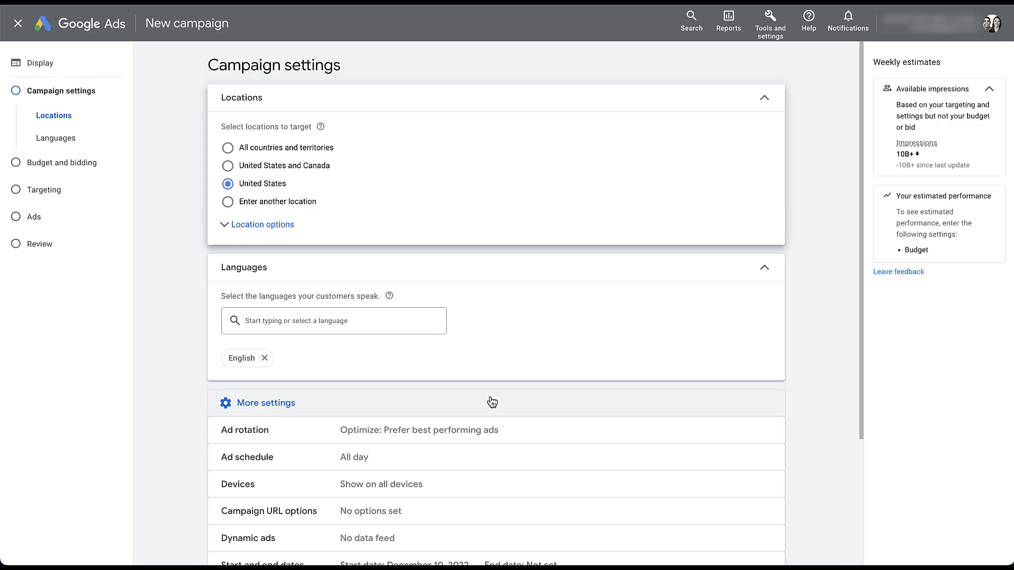
pyautogui.scroll(-3)
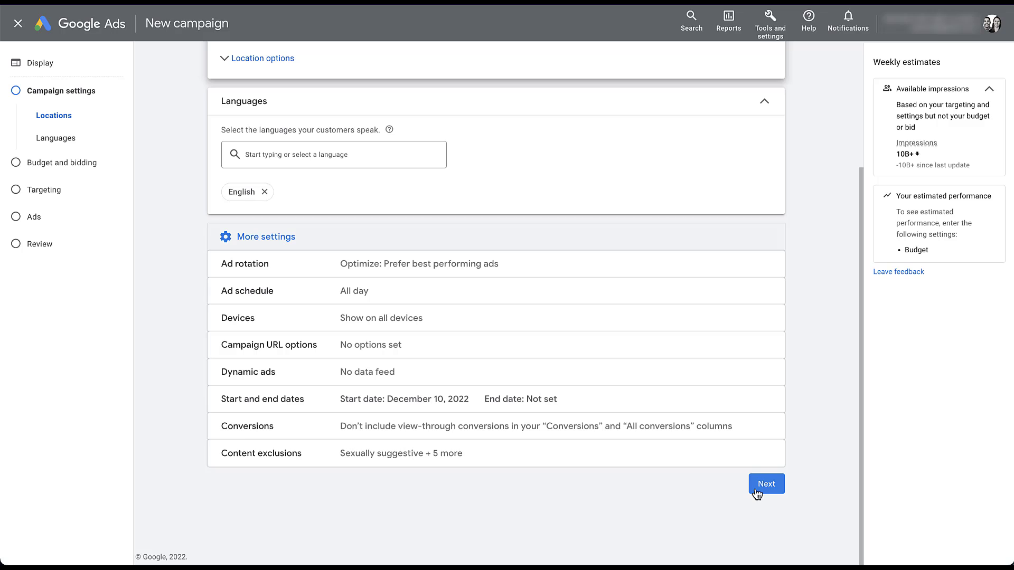
pyautogui.click(766, 484)
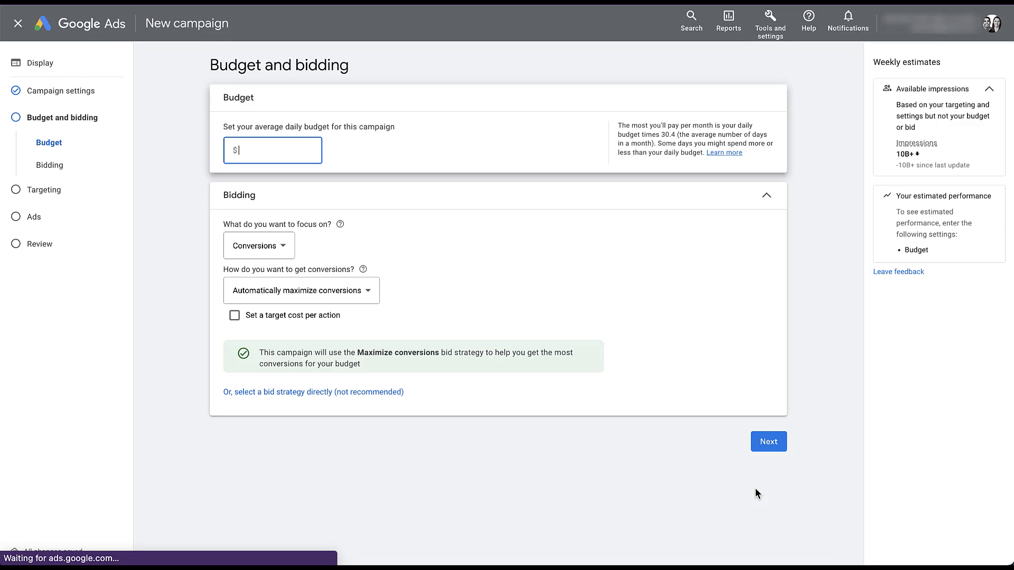
# Set a $1 average daily budget and move on to the targeting step
pyautogui.write('1')
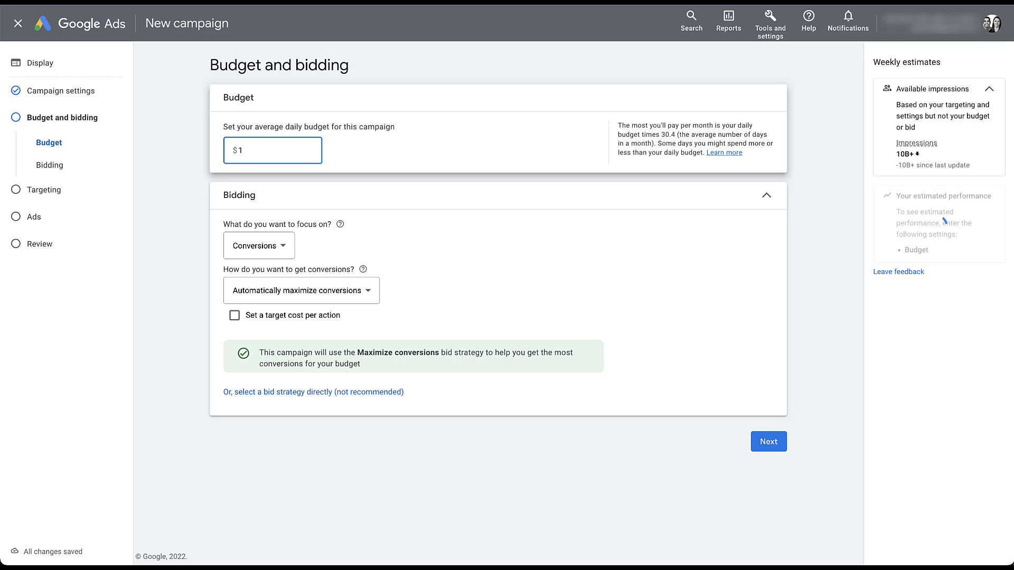
pyautogui.click(273, 150)
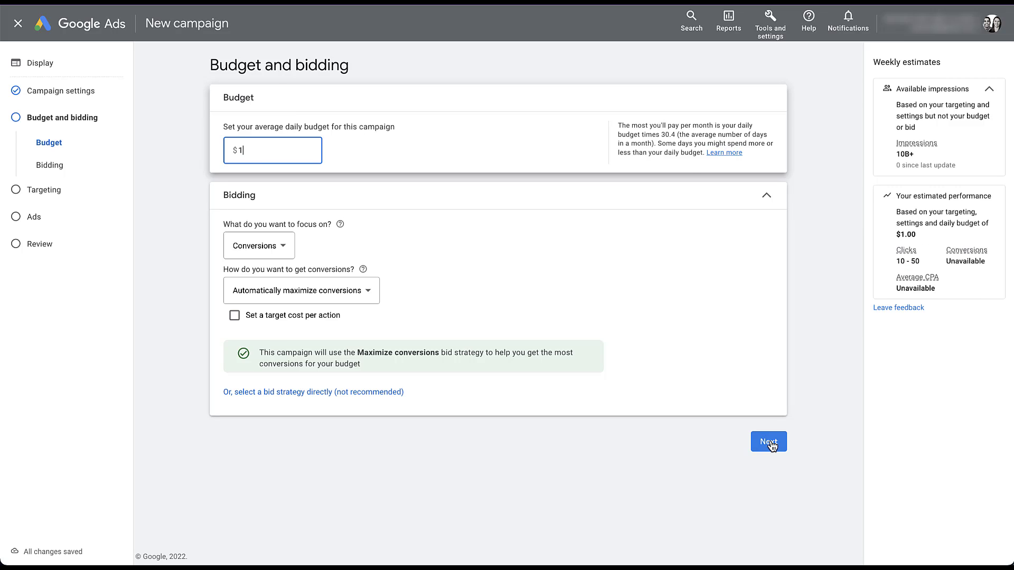
pyautogui.click(768, 442)
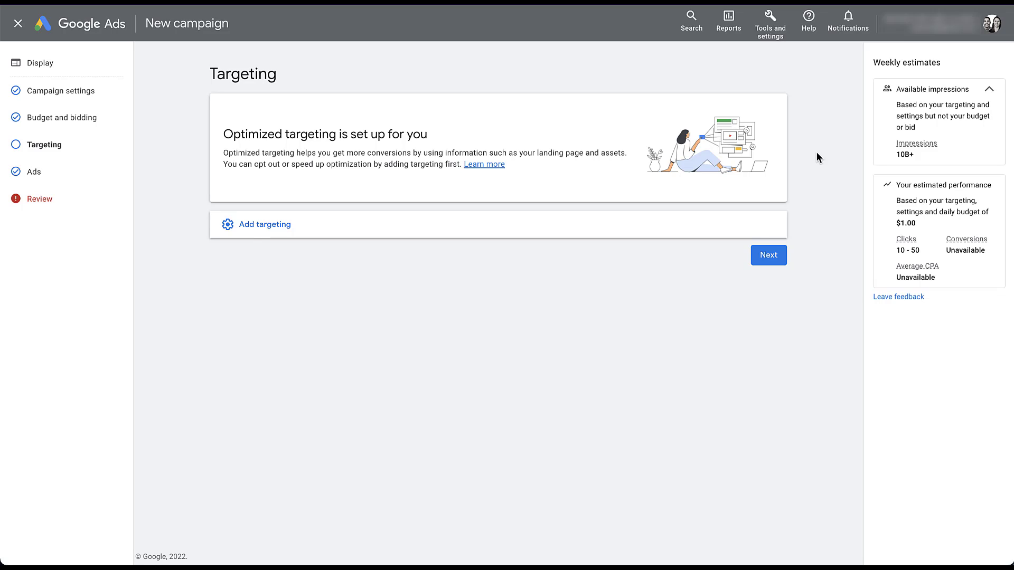
pyautogui.moveTo(309, 224)
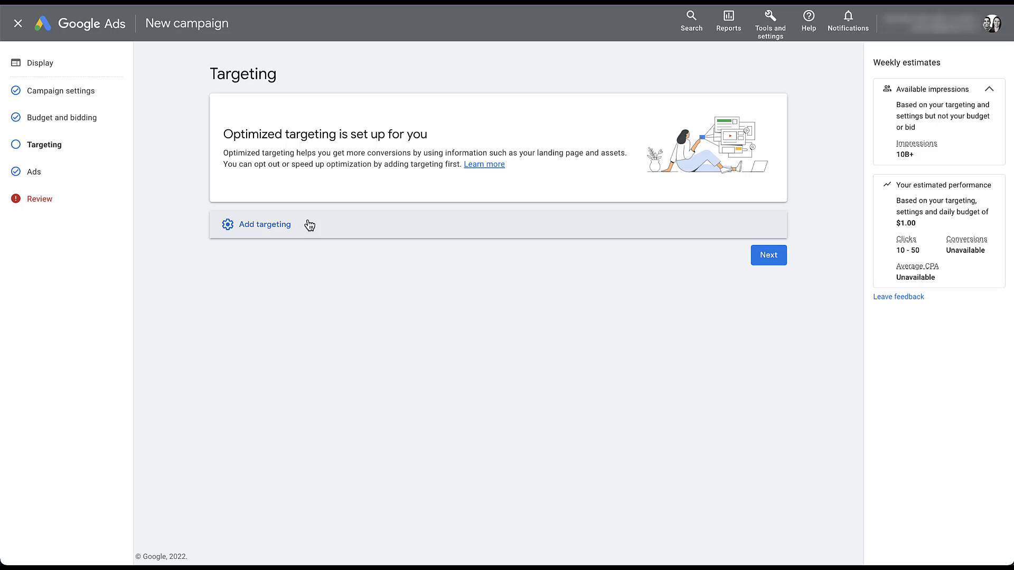
# Add audience segment targeting to the Display-9 campaign
pyautogui.click(263, 224)
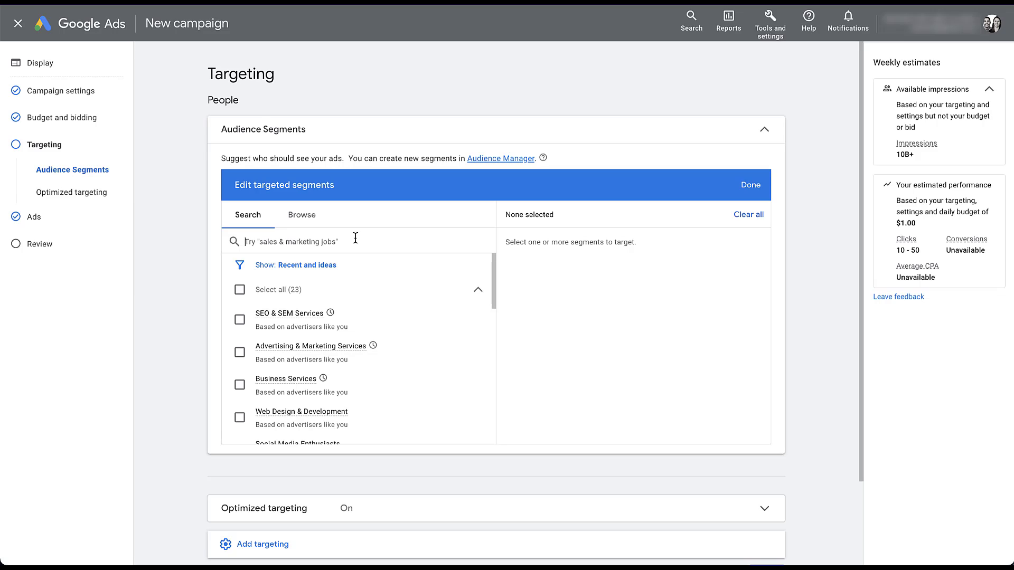
# Find and select the YT - Video Viewers - P7D segment under YouTube users as the audience
pyautogui.write('p7d')
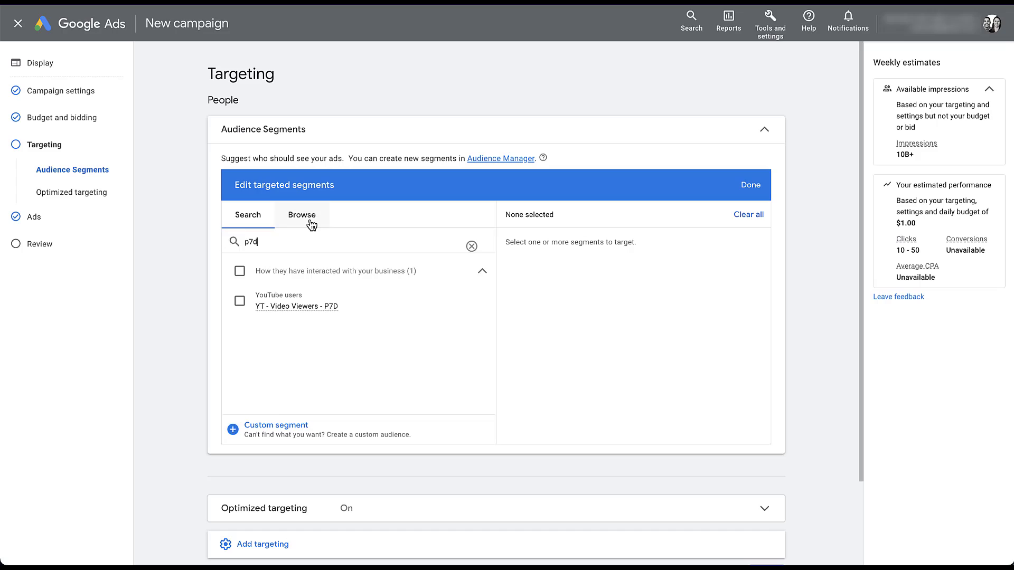
pyautogui.click(301, 214)
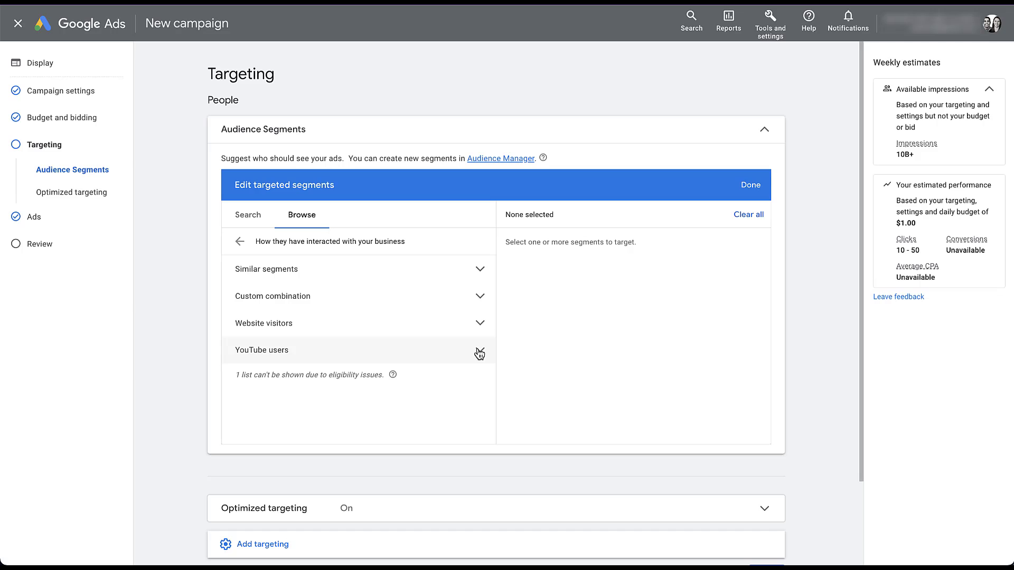
pyautogui.click(261, 350)
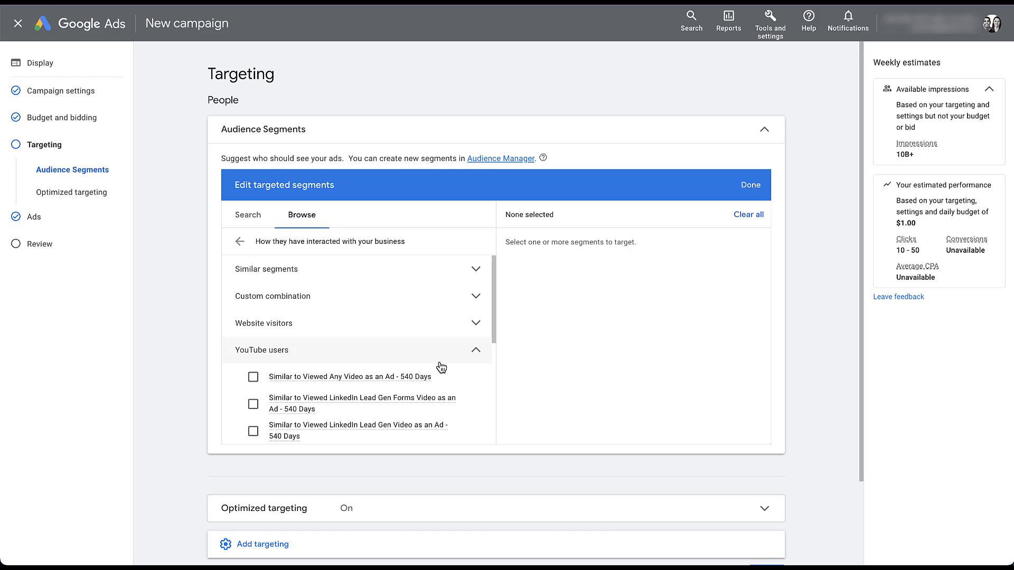
pyautogui.scroll(-3)
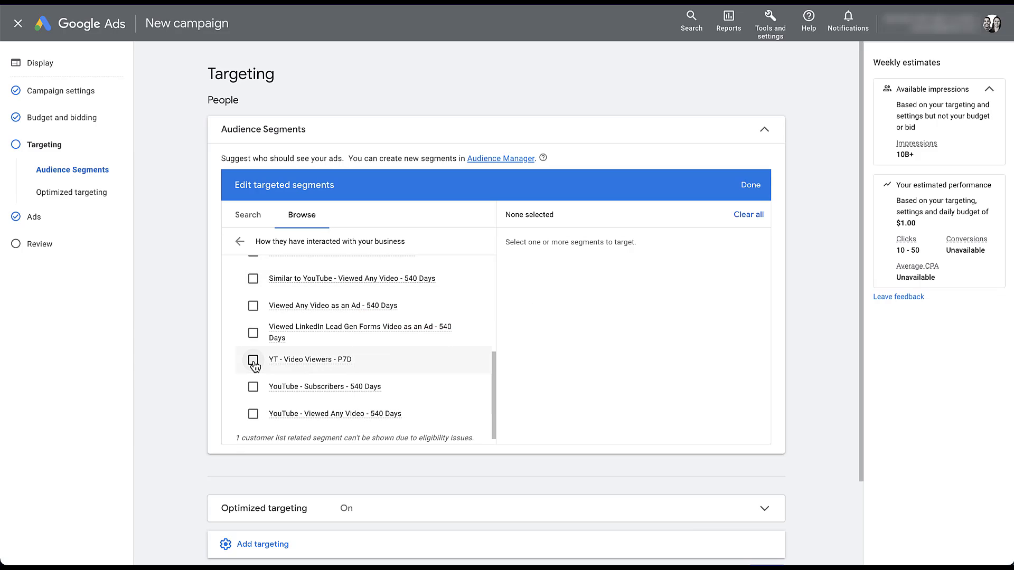
pyautogui.click(253, 360)
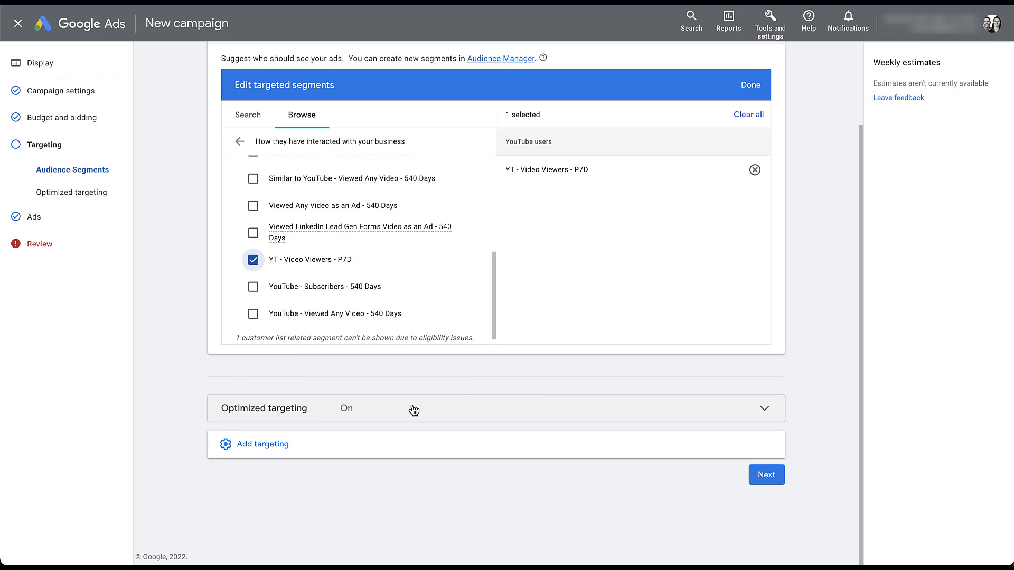
pyautogui.moveTo(487, 377)
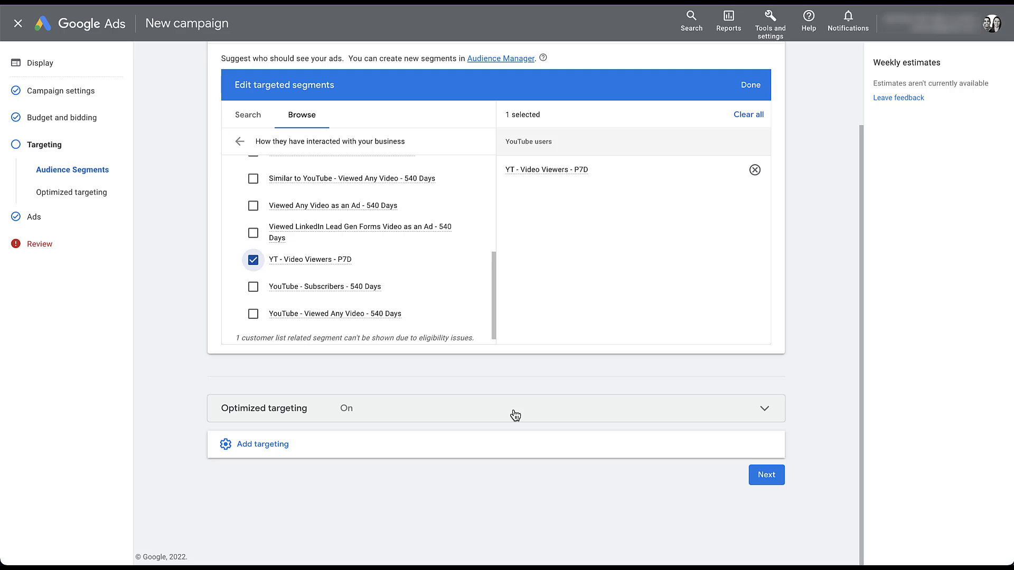
# Select the YT - Video Viewers - P7D audience segment and keep optimized targeting unchecked
pyautogui.click(515, 408)
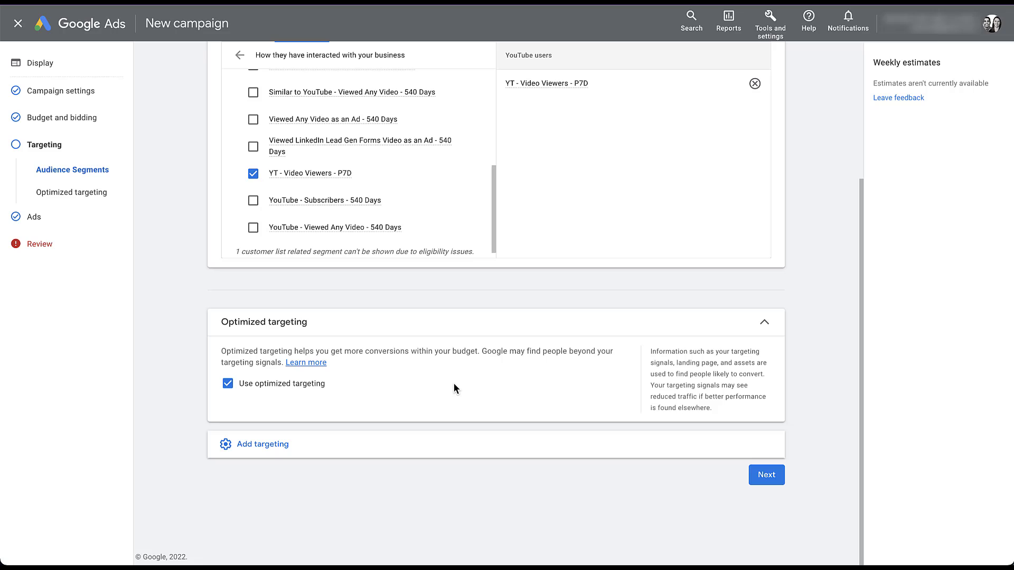
pyautogui.click(229, 382)
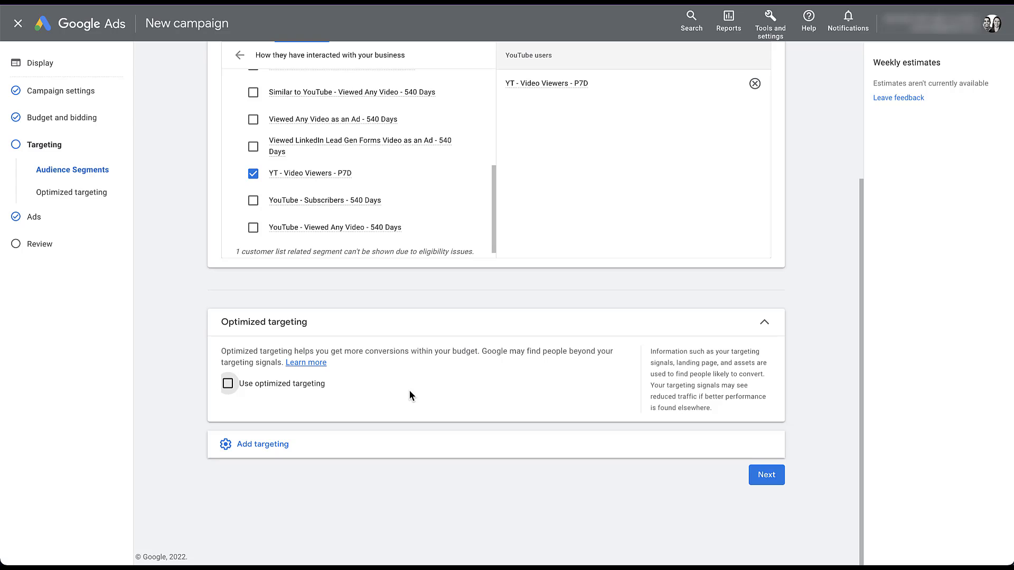
pyautogui.click(262, 445)
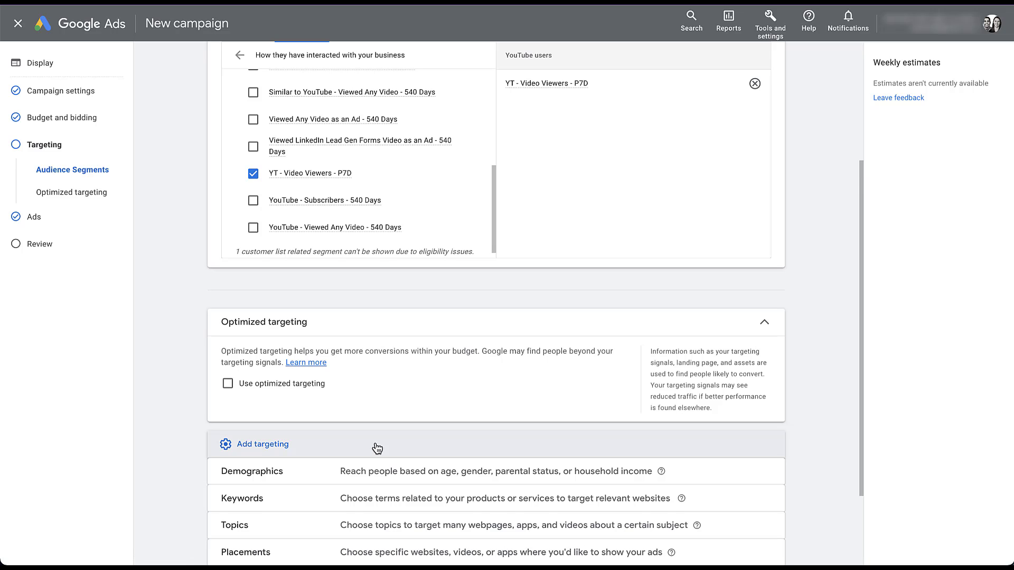
pyautogui.scroll(-3)
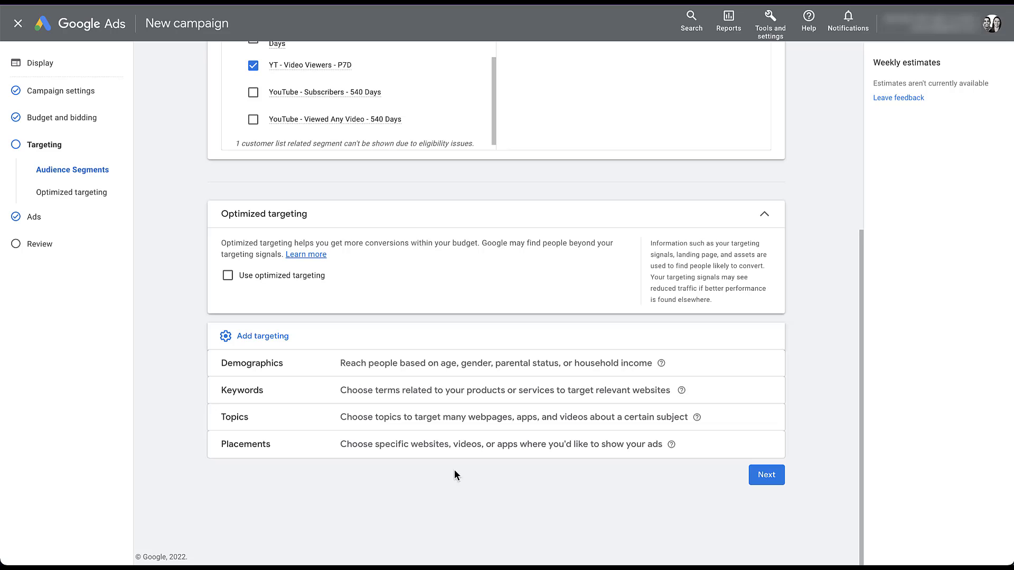
pyautogui.moveTo(453, 469)
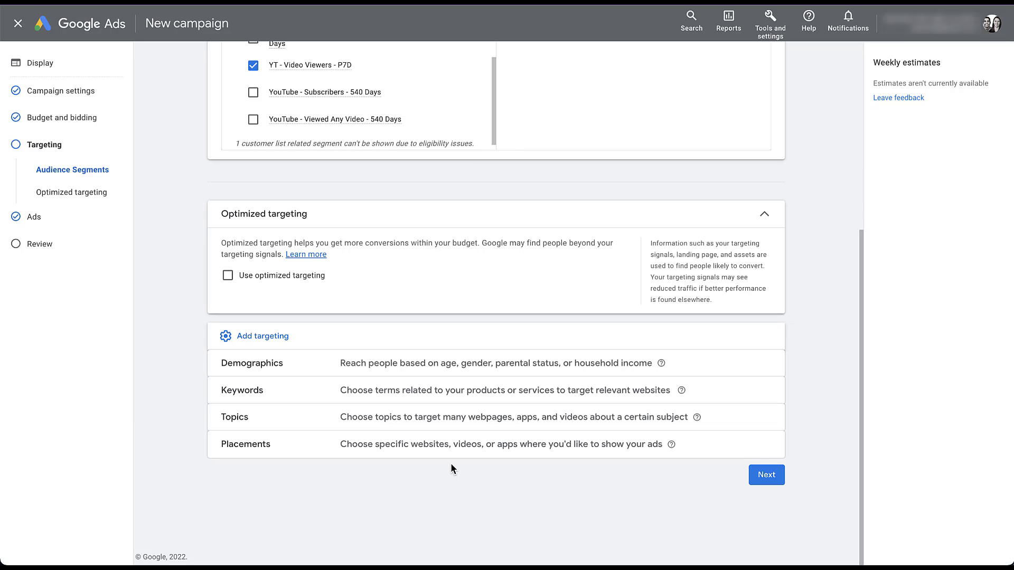
pyautogui.moveTo(456, 468)
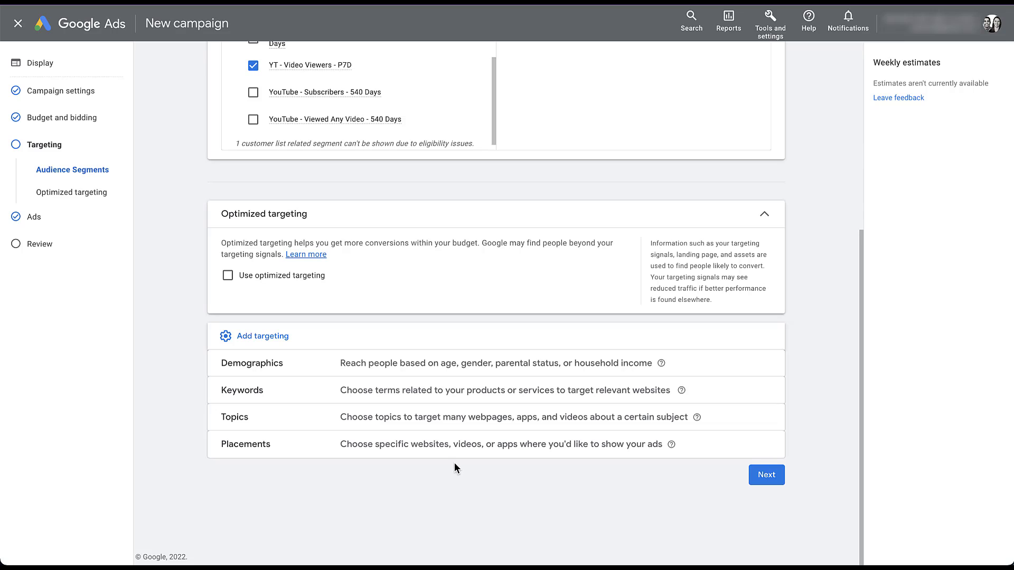
# Fill the responsive display ad with paidmediapros.com, Paid Media Pros, images, logo, videos and headlines
pyautogui.click(766, 475)
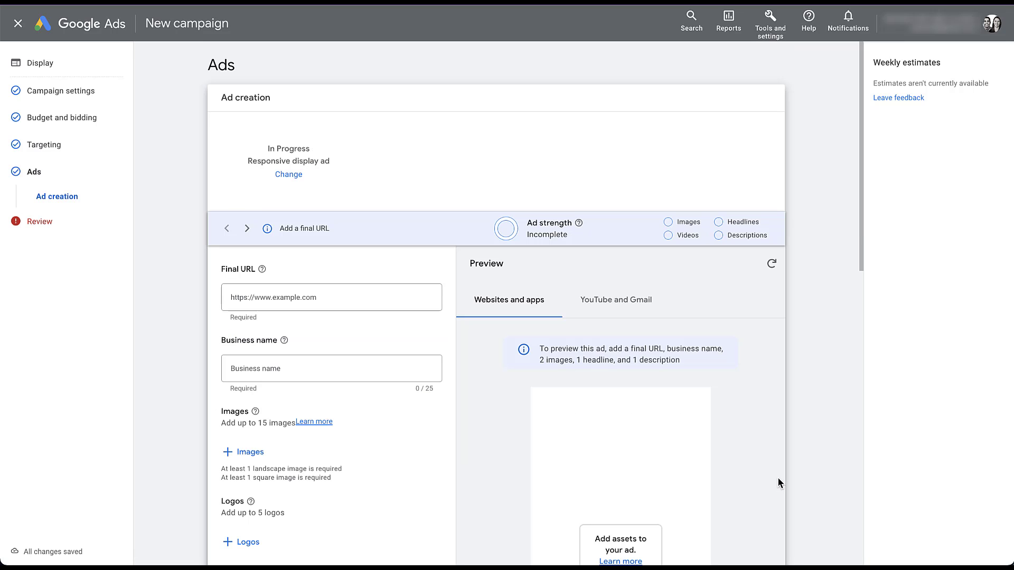
pyautogui.click(331, 367)
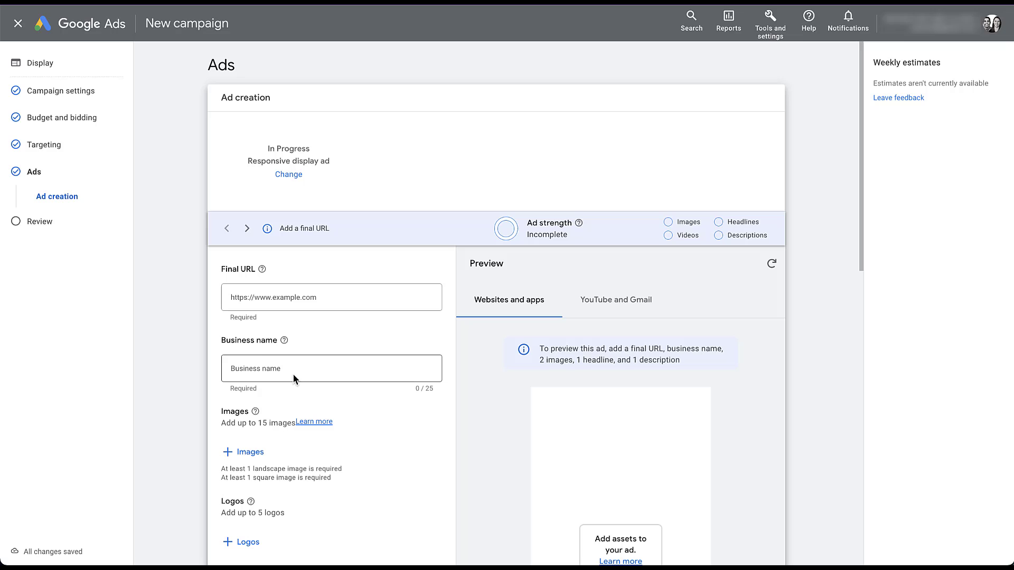
pyautogui.scroll(-3)
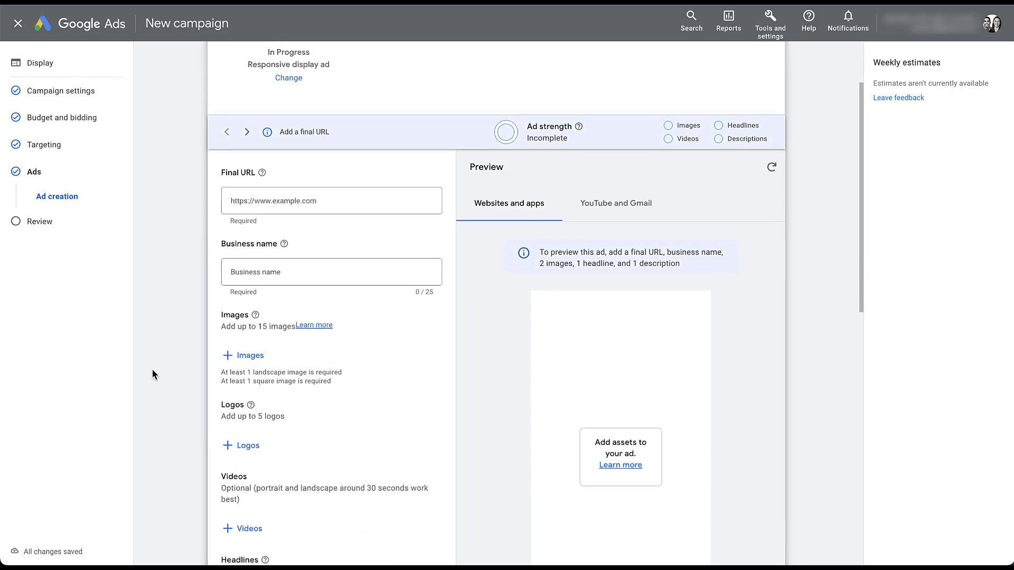
pyautogui.scroll(-3)
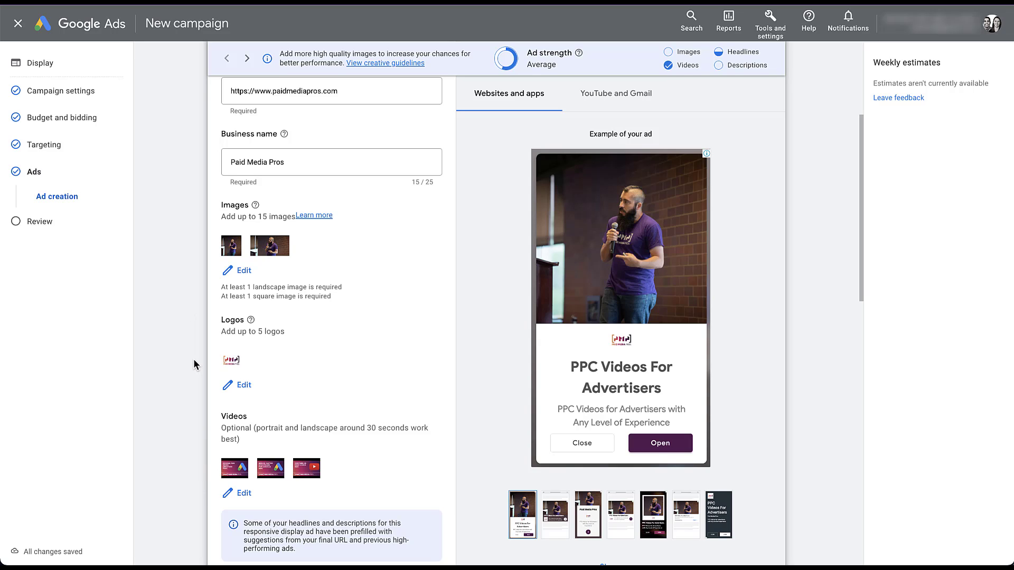
pyautogui.scroll(-3)
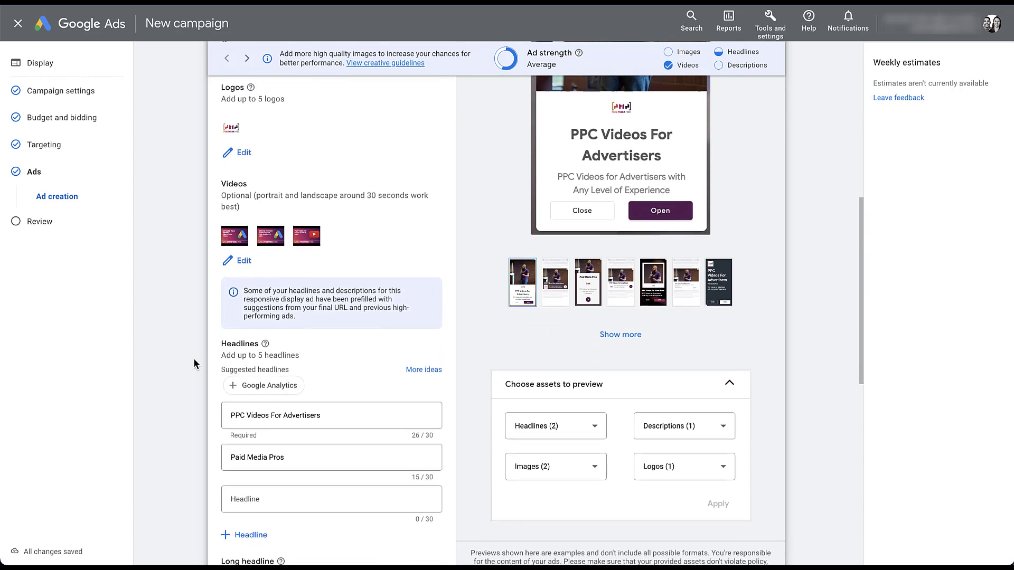
pyautogui.scroll(-3)
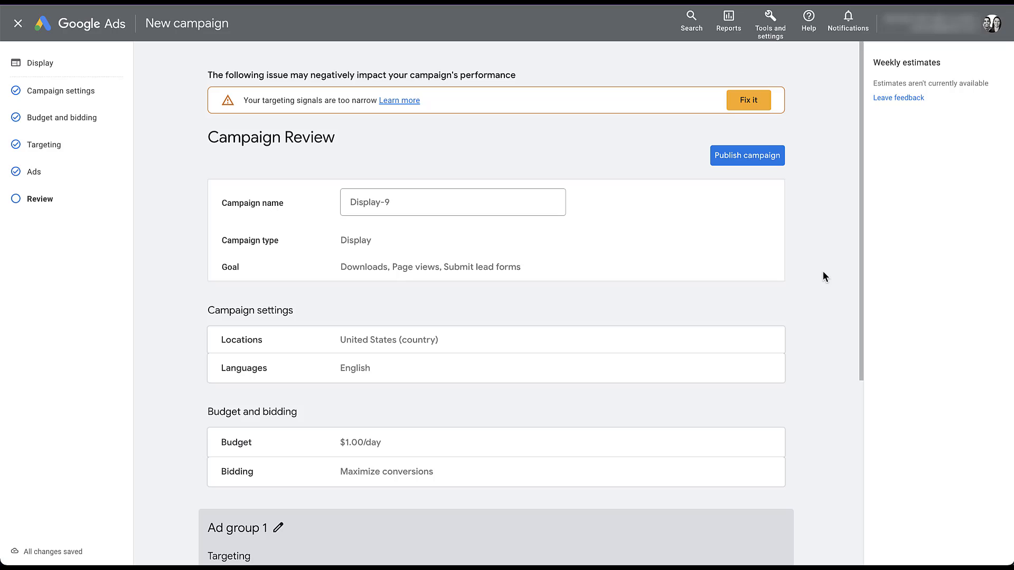
pyautogui.moveTo(344, 130)
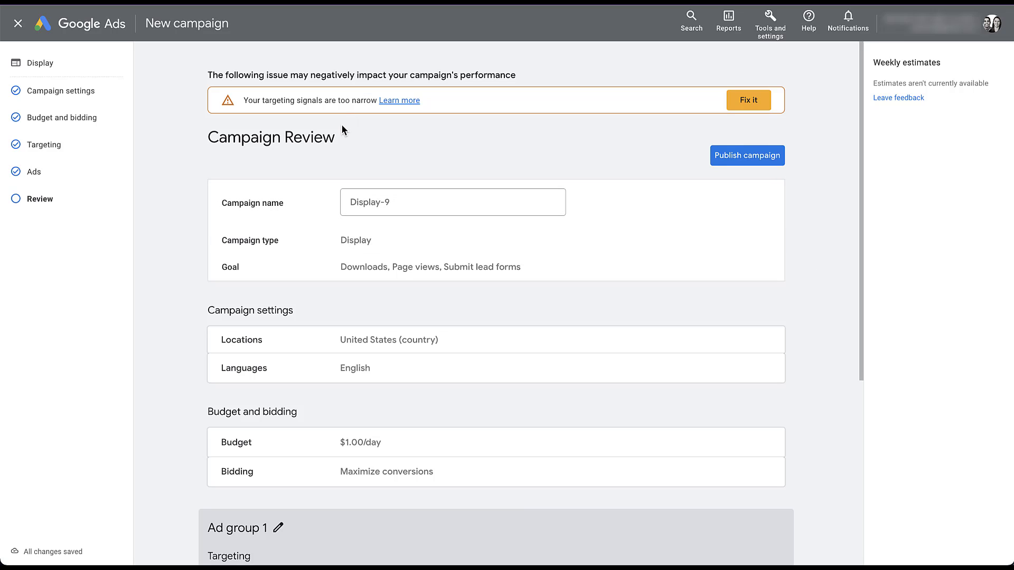
pyautogui.moveTo(493, 149)
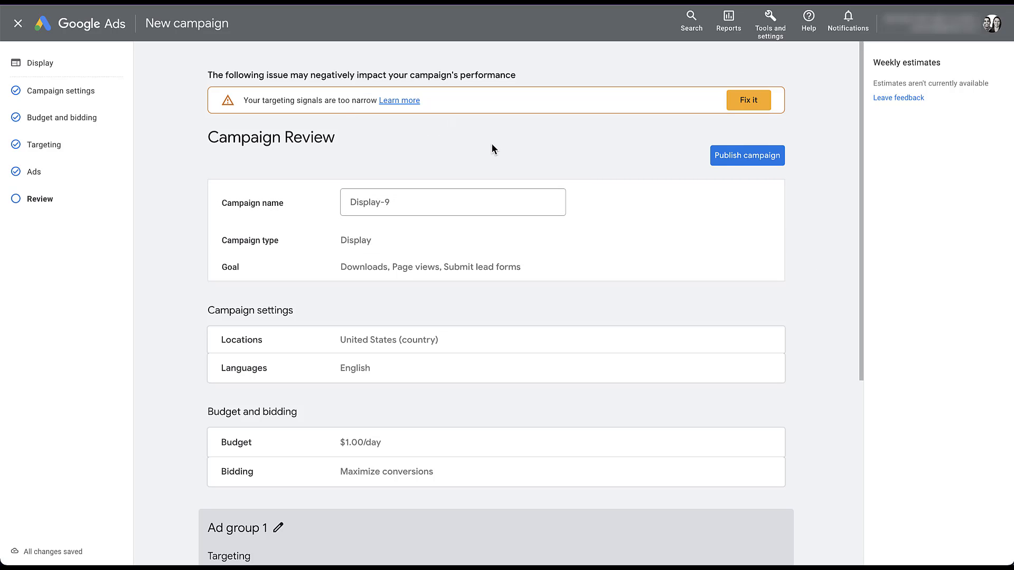
pyautogui.moveTo(450, 172)
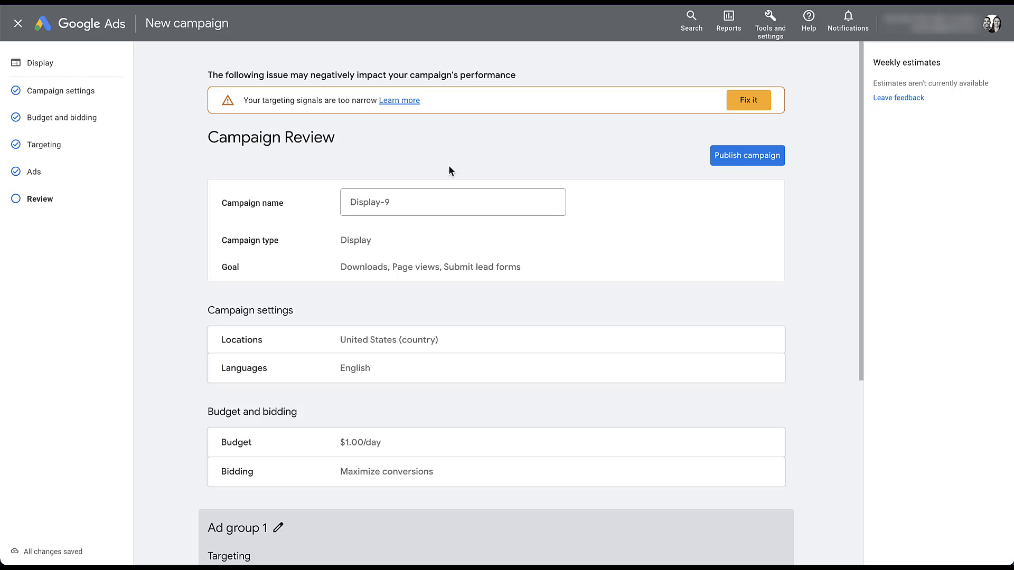
# Rename the campaign 'Remarketing Example' on Campaign Review and publish it
pyautogui.click(452, 202)
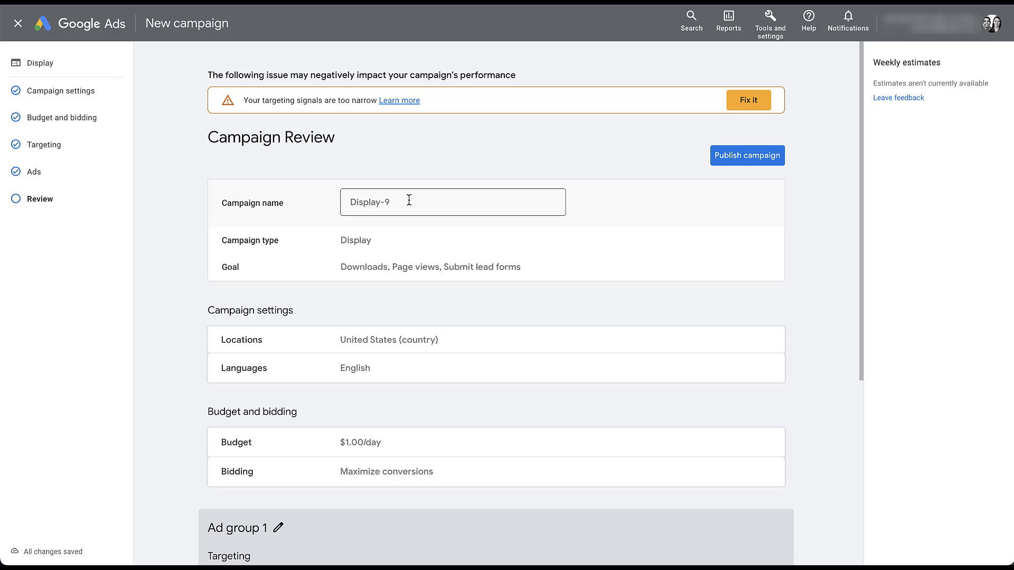
pyautogui.scroll(-3)
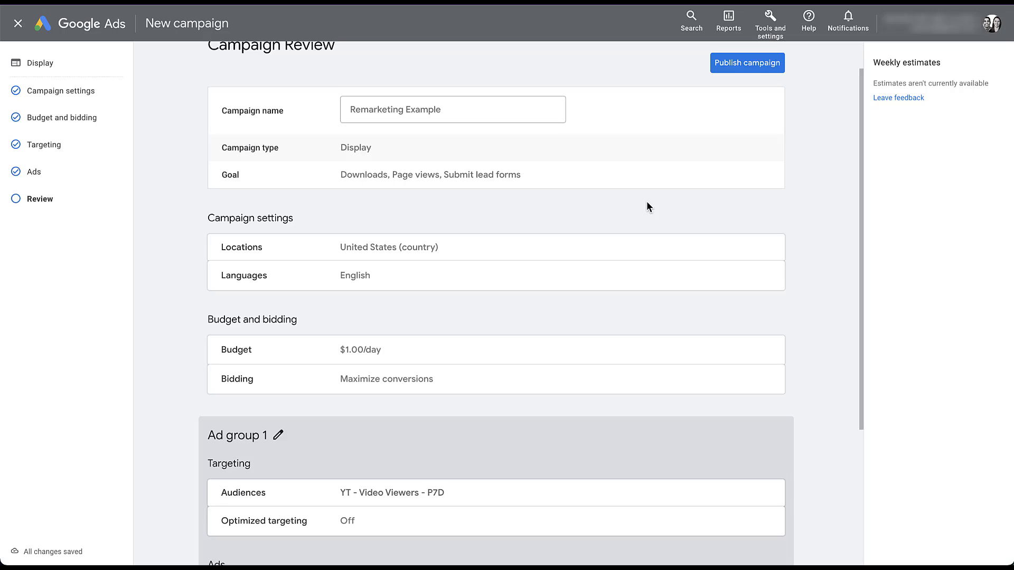
pyautogui.scroll(-3)
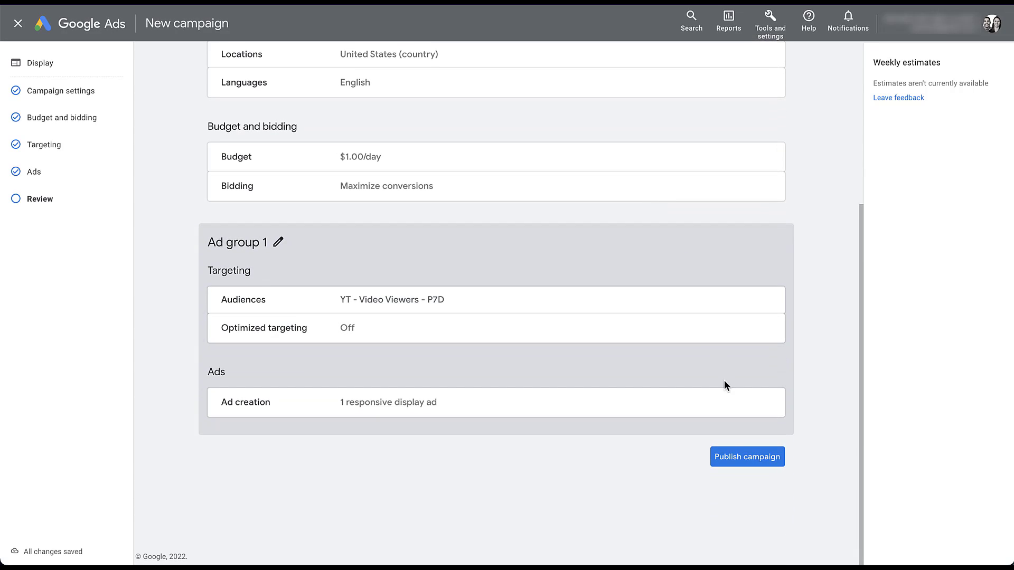
pyautogui.click(747, 457)
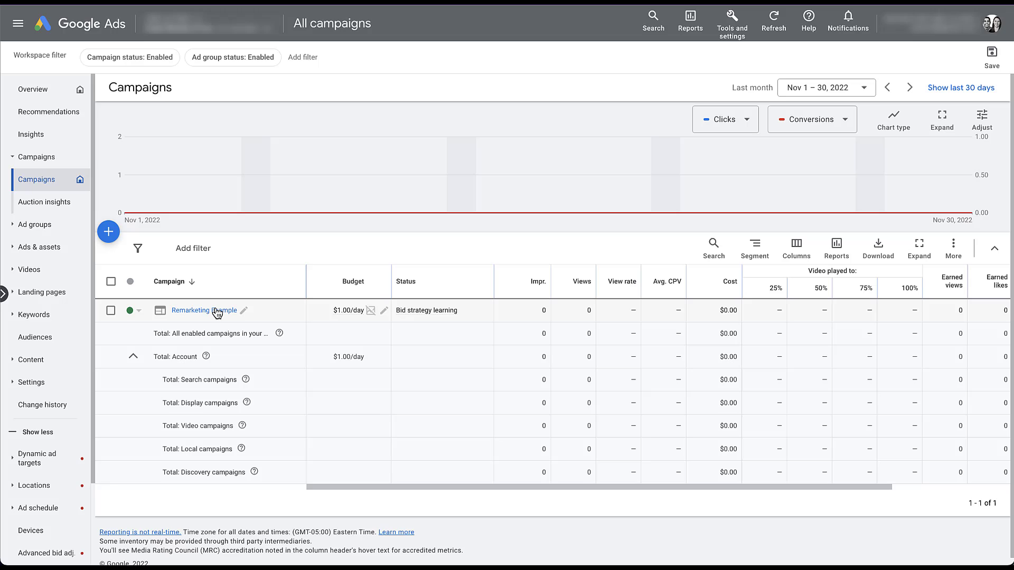
# Show Remarketing Example's Audiences table listing the YT - Video Viewers - P7D segment
pyautogui.click(204, 310)
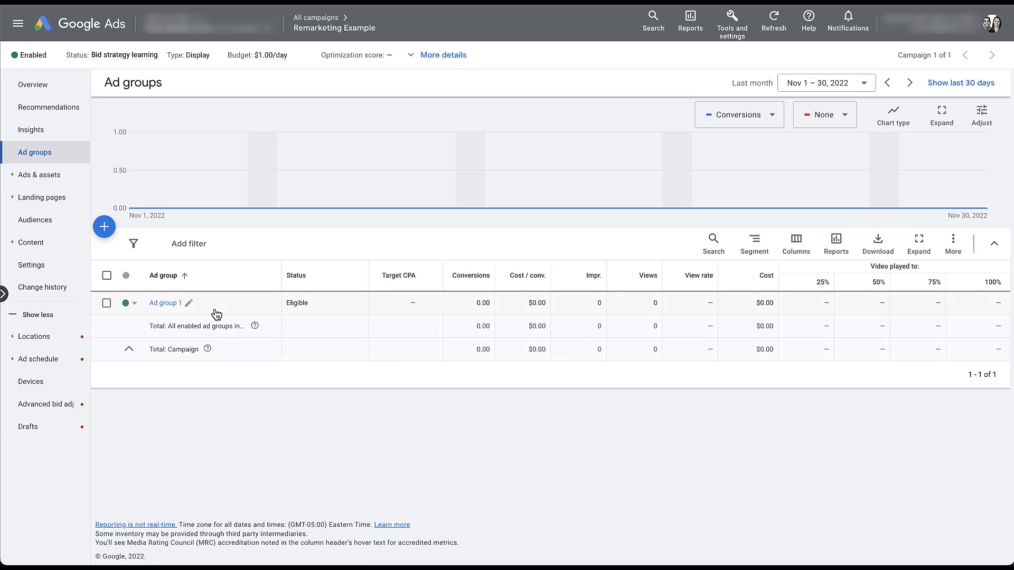
pyautogui.click(35, 220)
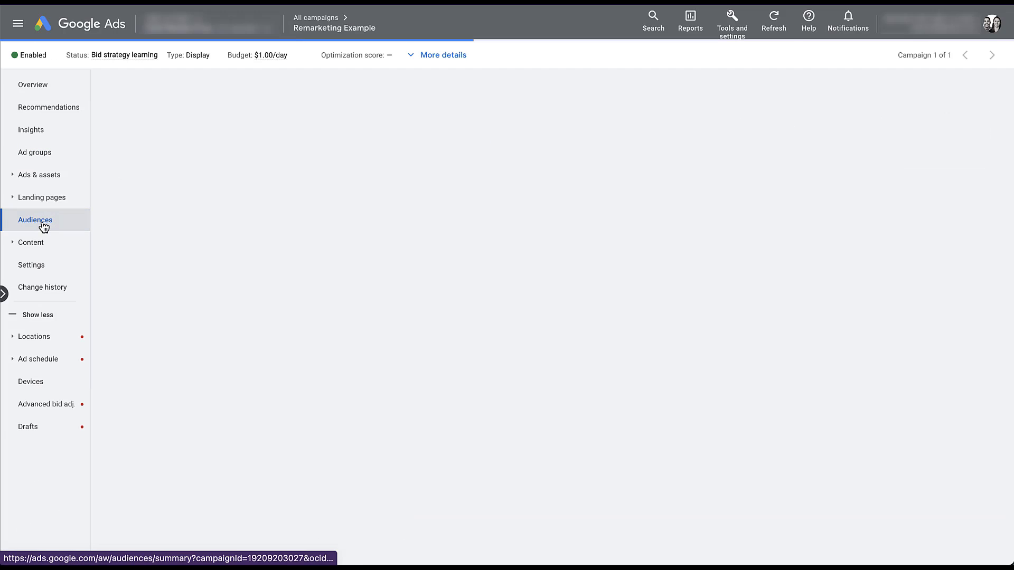
pyautogui.click(35, 220)
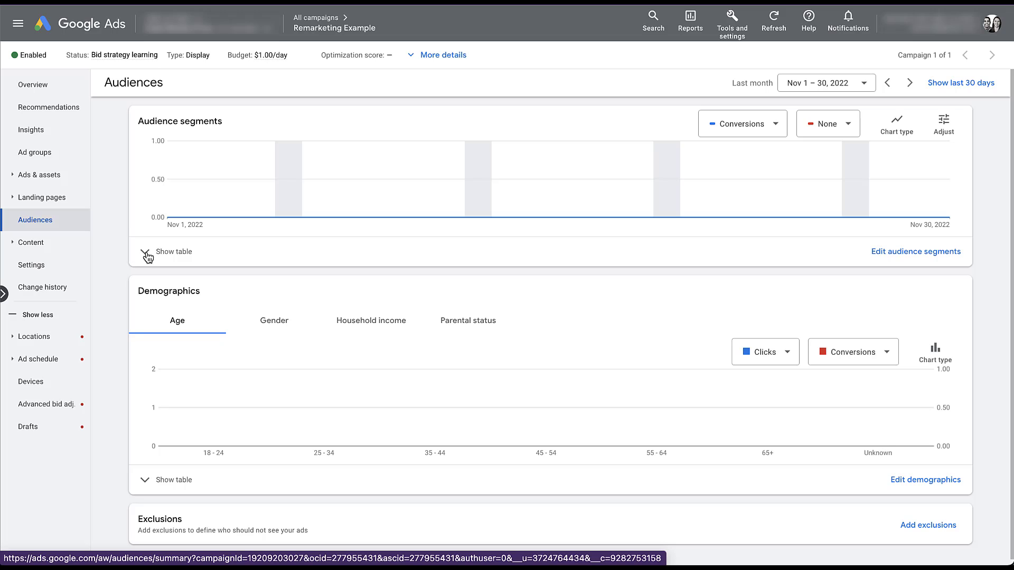
pyautogui.click(148, 252)
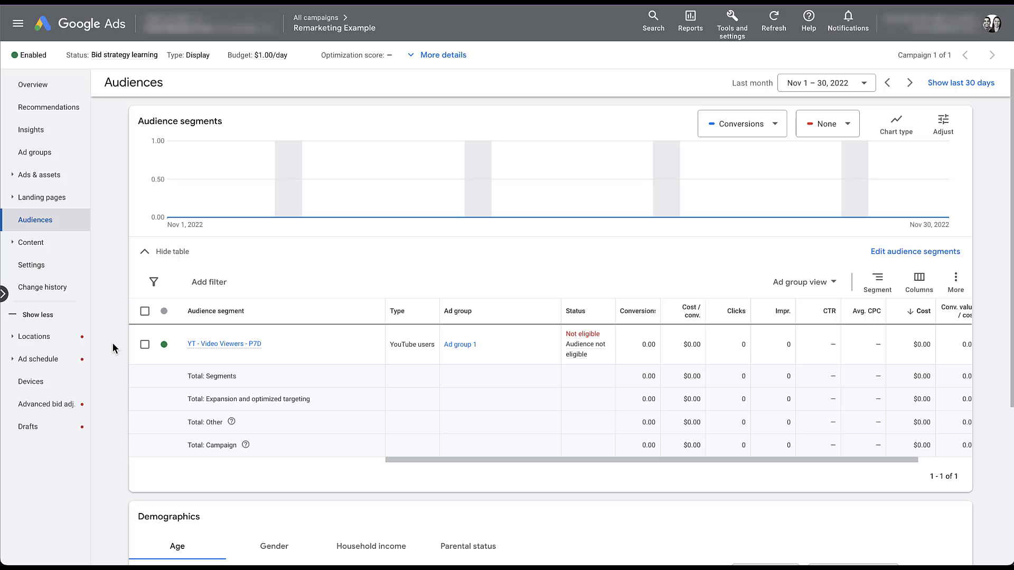
# Switch the Remarketing Example campaign's status from Enabled to Paused
pyautogui.click(30, 54)
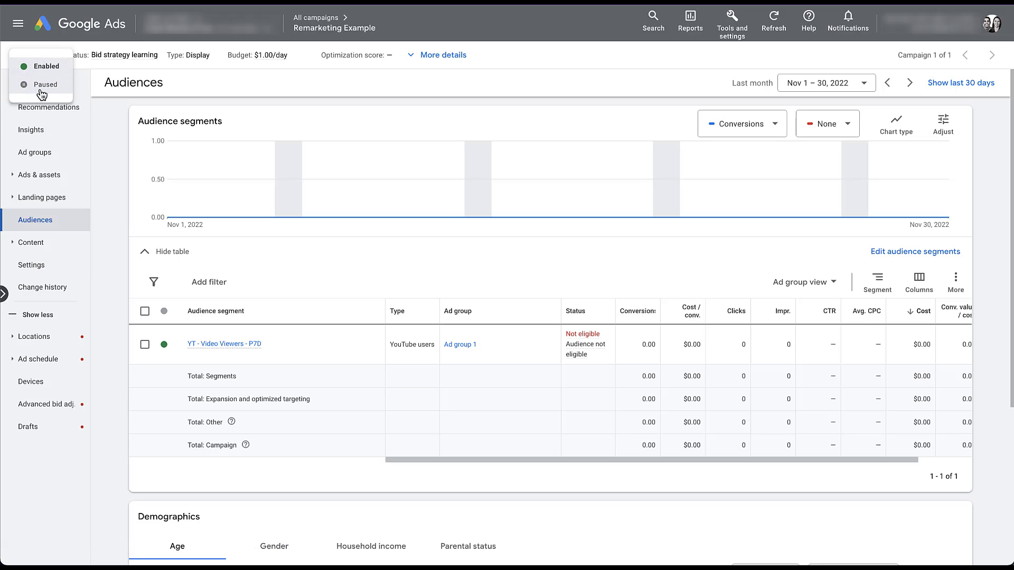
pyautogui.click(44, 84)
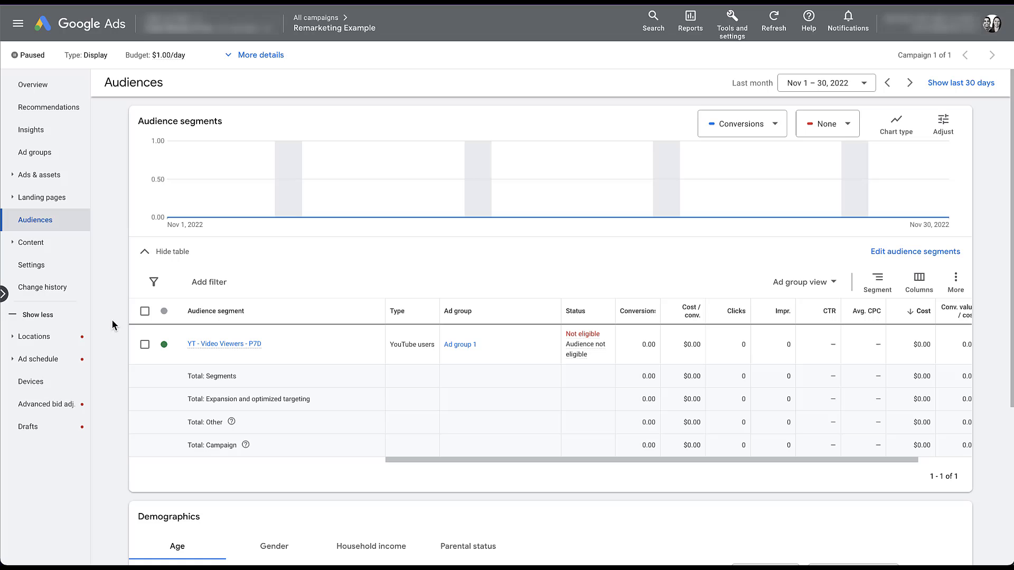